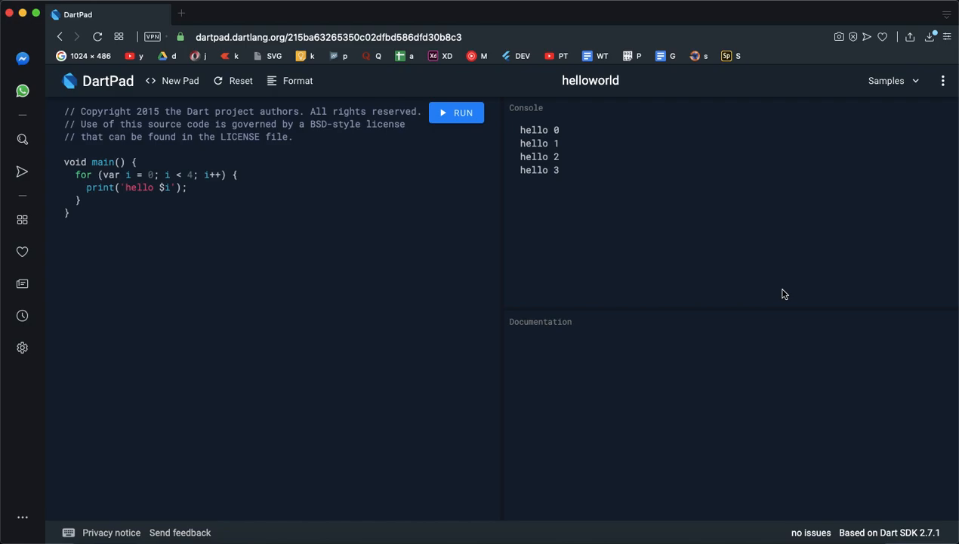
mouse_move(315, 210)
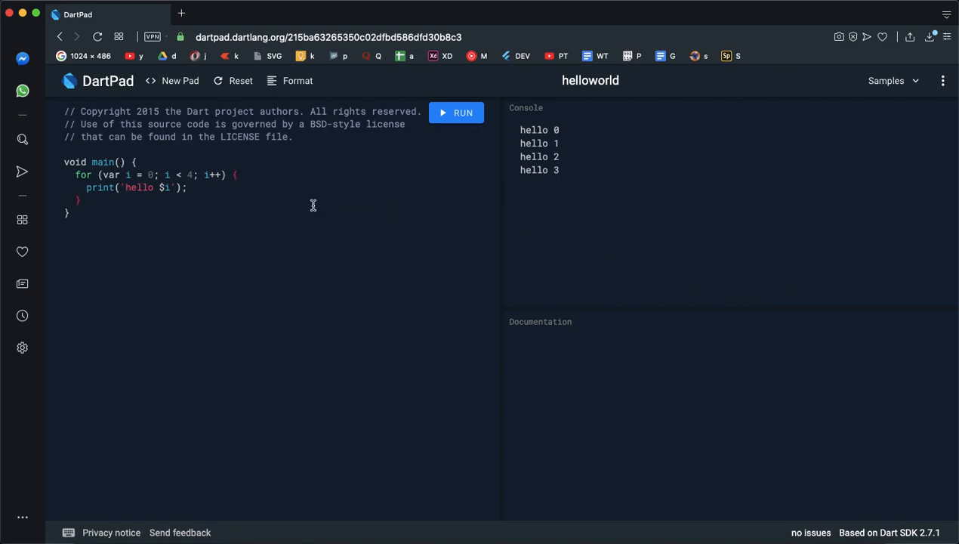
mouse_move(331, 33)
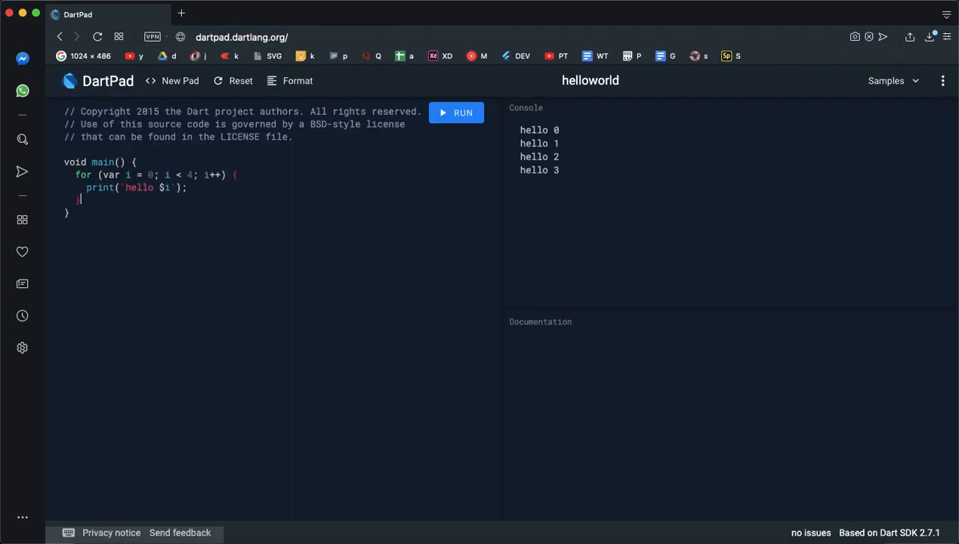
Create a new pad and write an empty void main(){ } function across two lines.
click(180, 81)
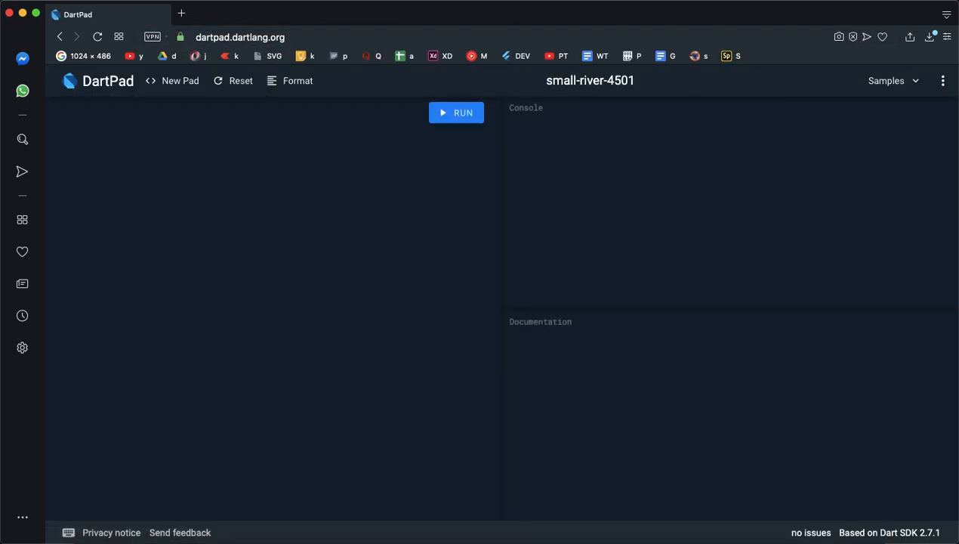
mouse_move(213, 150)
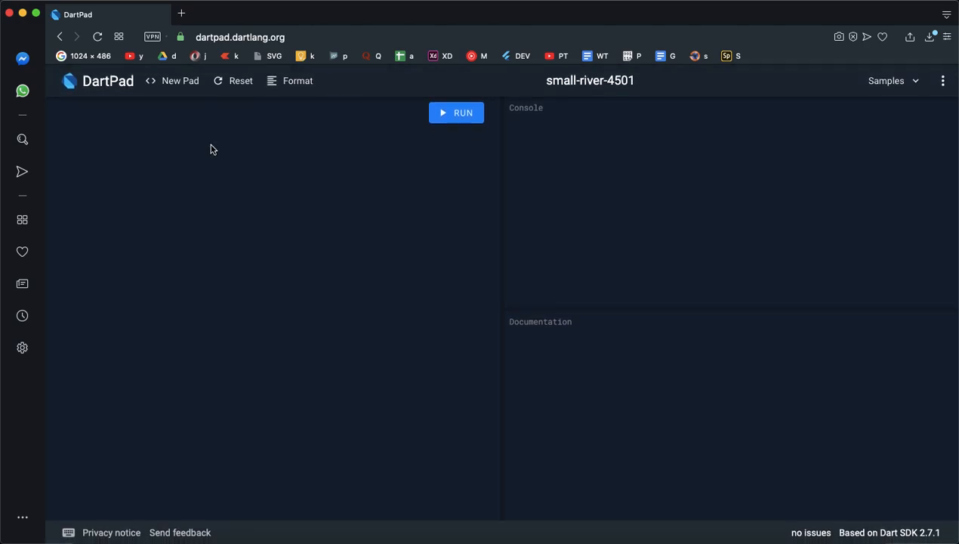
click(64, 110)
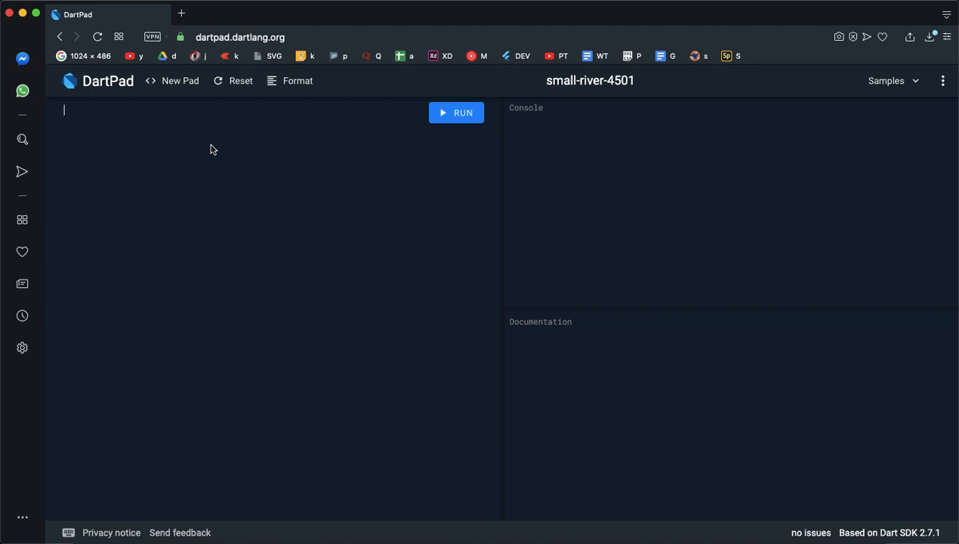
text(void)
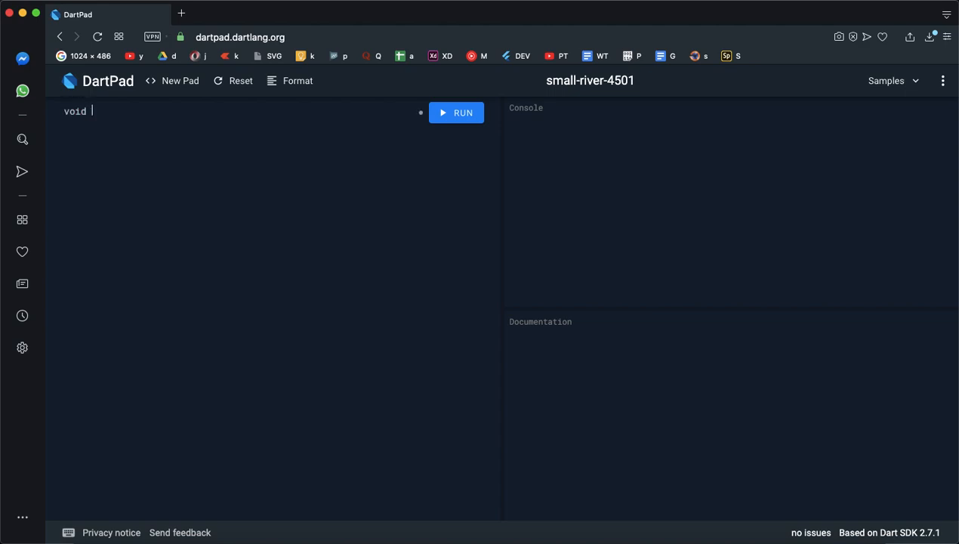
text(main())
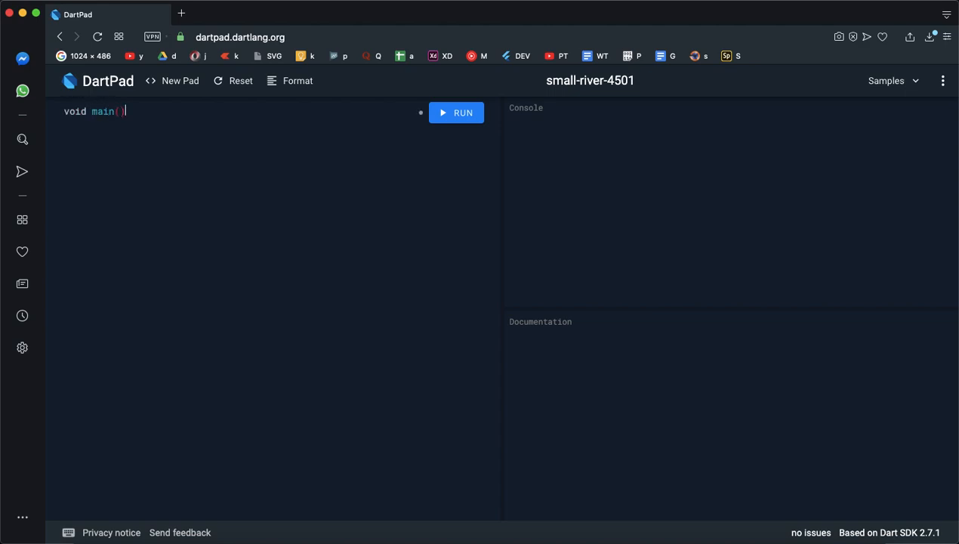
text(){)
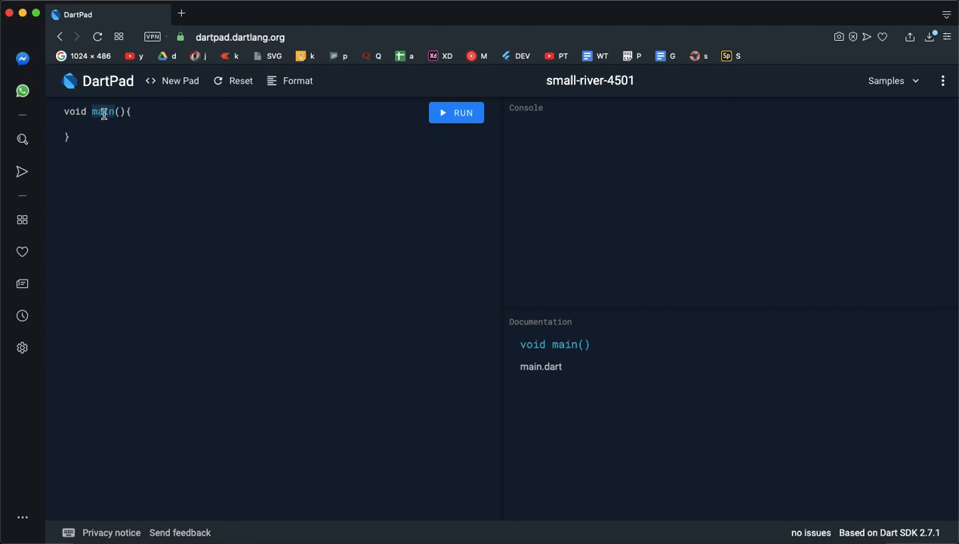
mouse_move(100, 122)
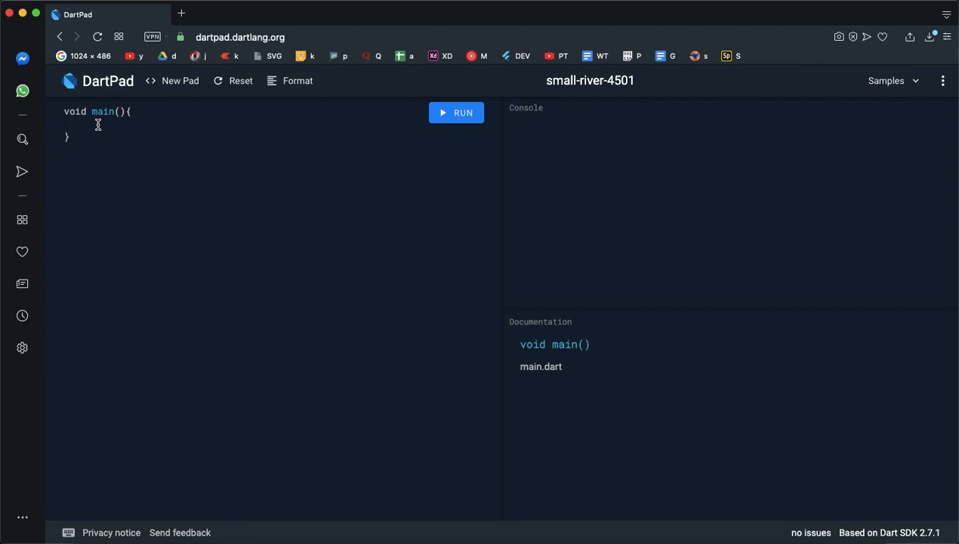
click(77, 124)
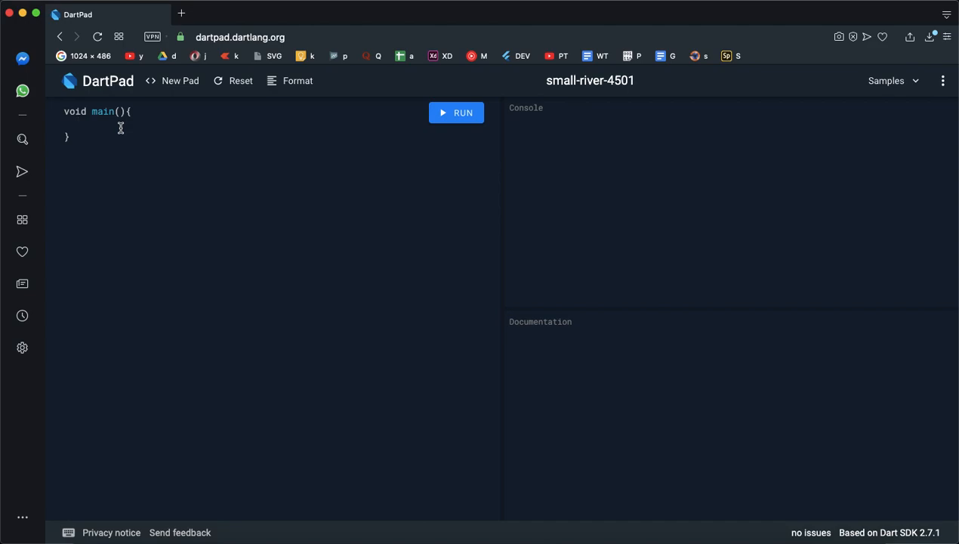
Put print(sasasas) inside main and run it, showing undefined-name and missing-semicolon errors.
text(pirnt)
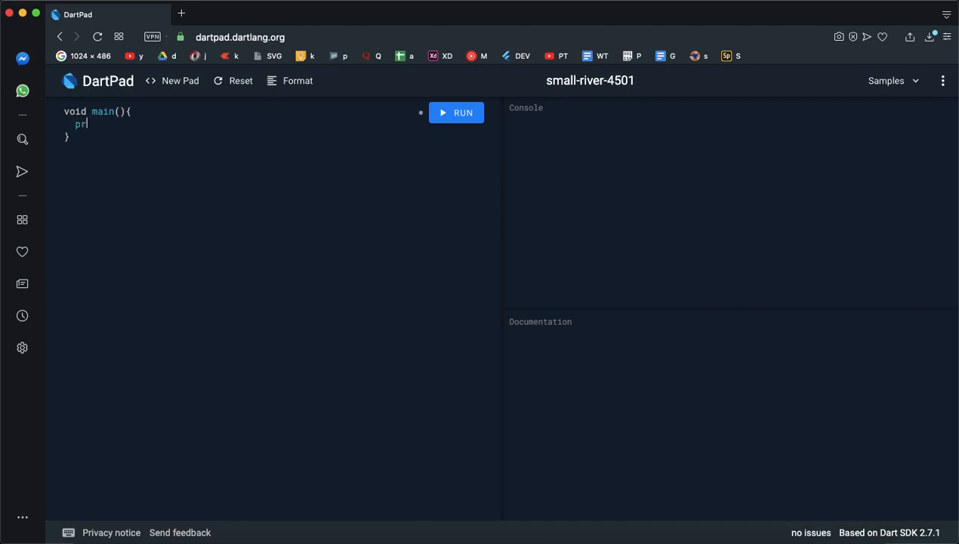
text(int())
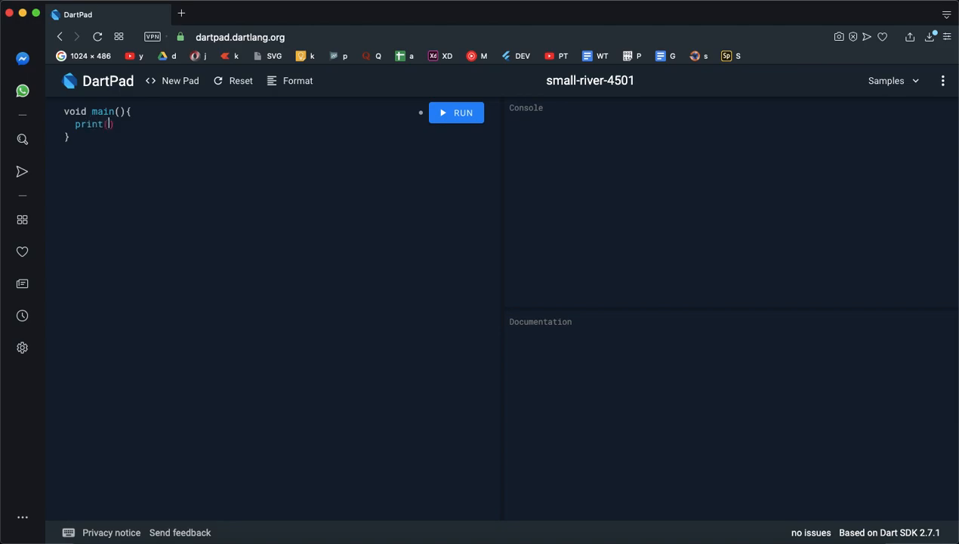
text("")
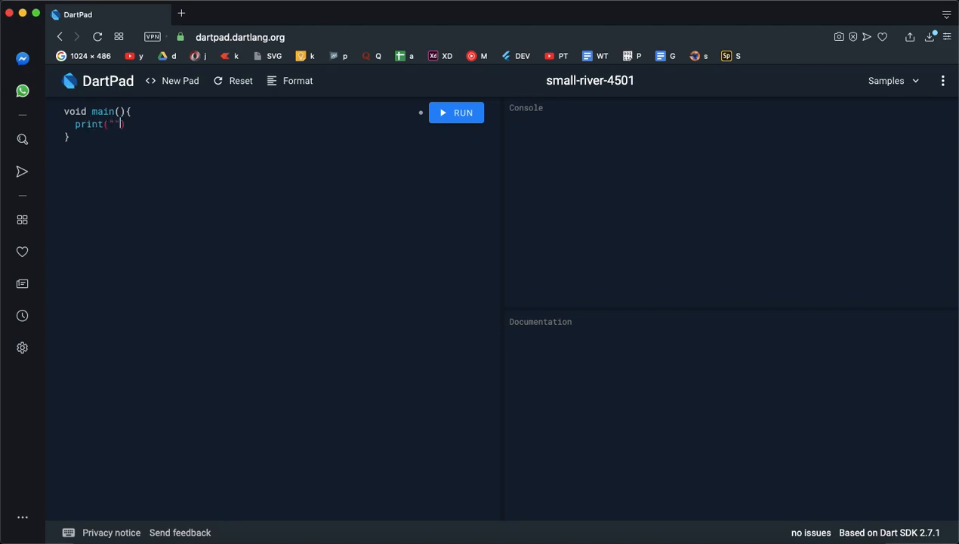
text(sasas)
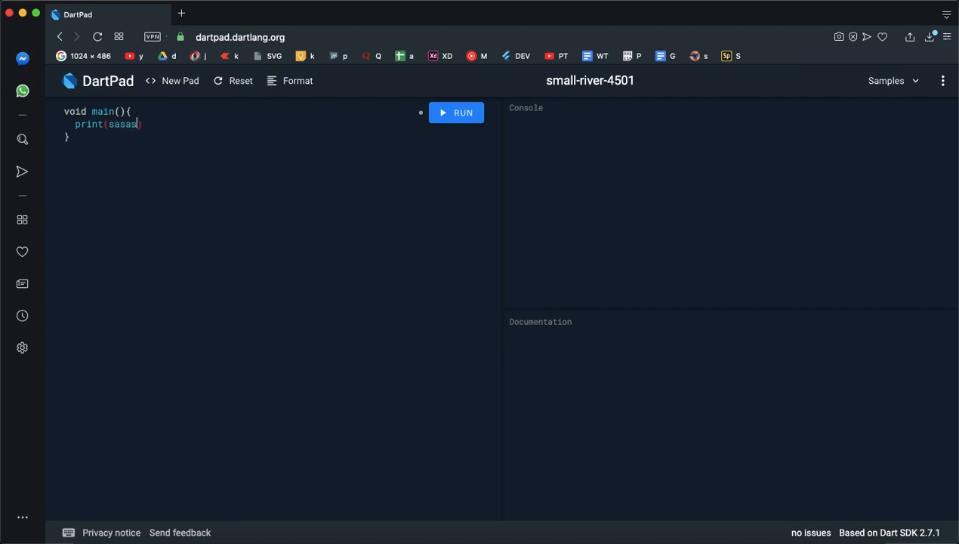
text(as)
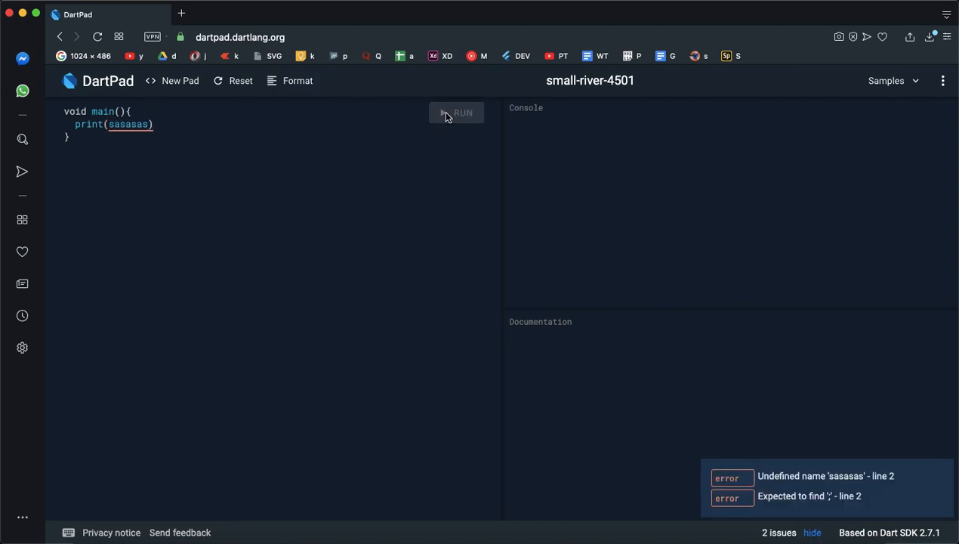
click(456, 112)
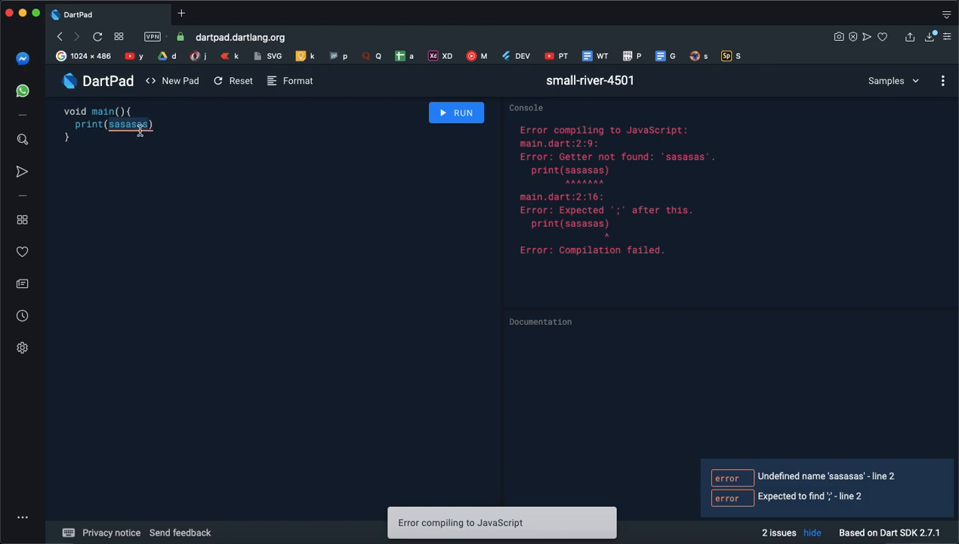
mouse_move(142, 124)
text(')
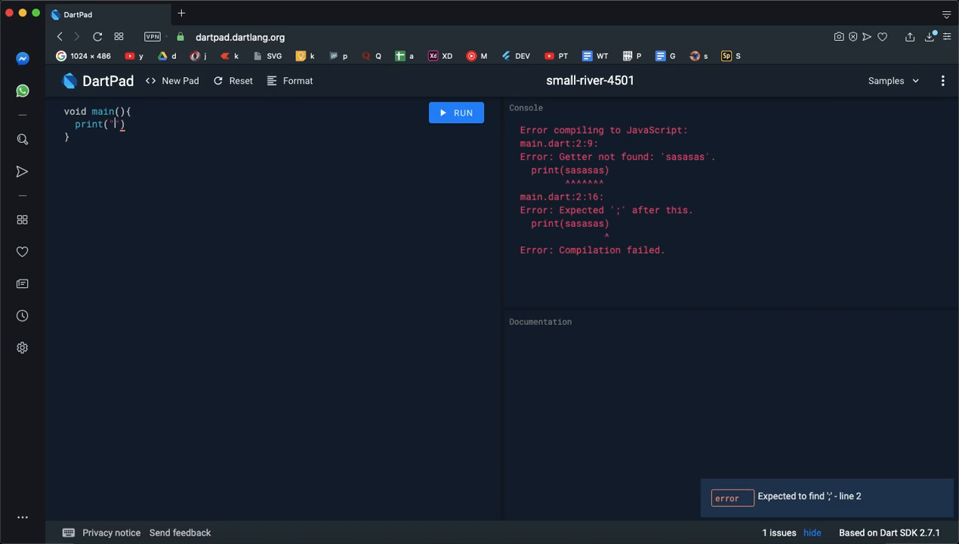
Make the statement print("Hello World"); and run it without errors.
text(Hello)
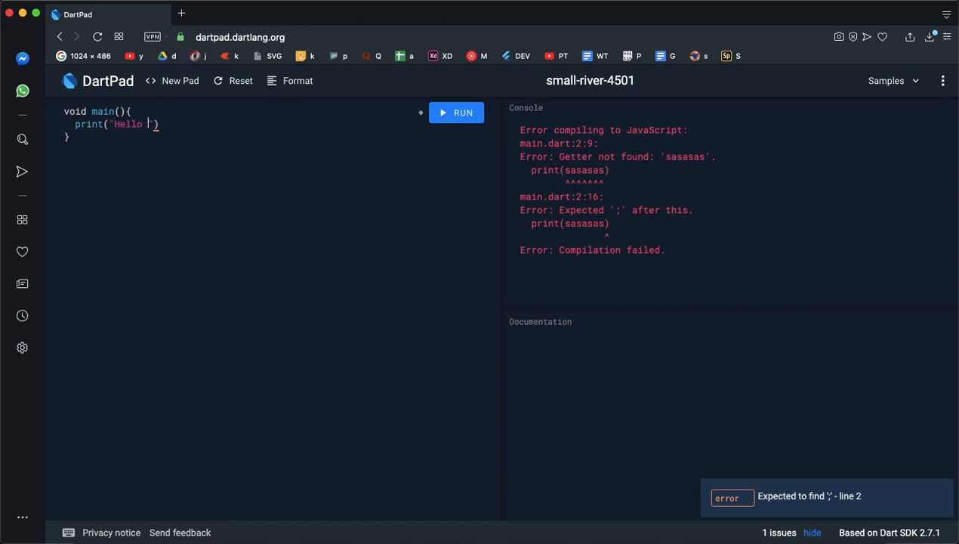
text(World)
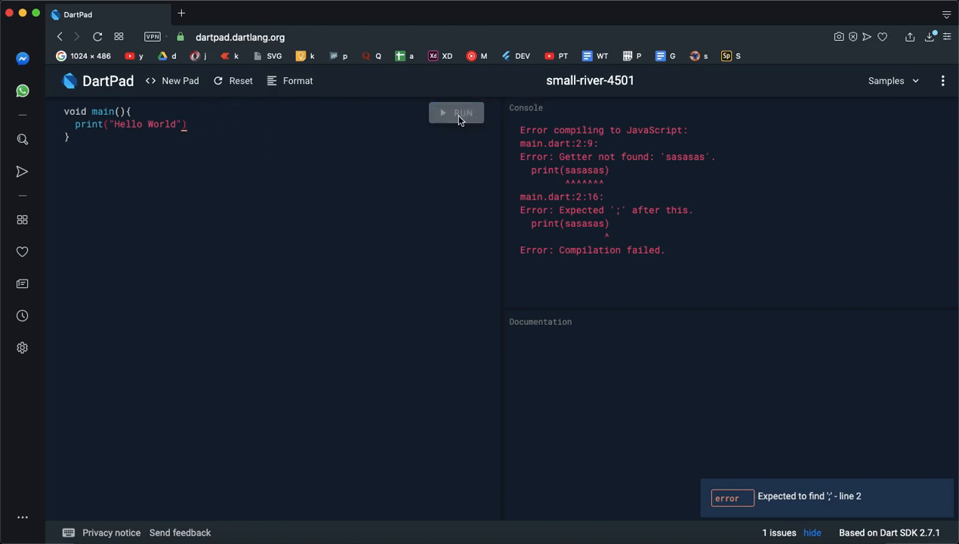
click(456, 113)
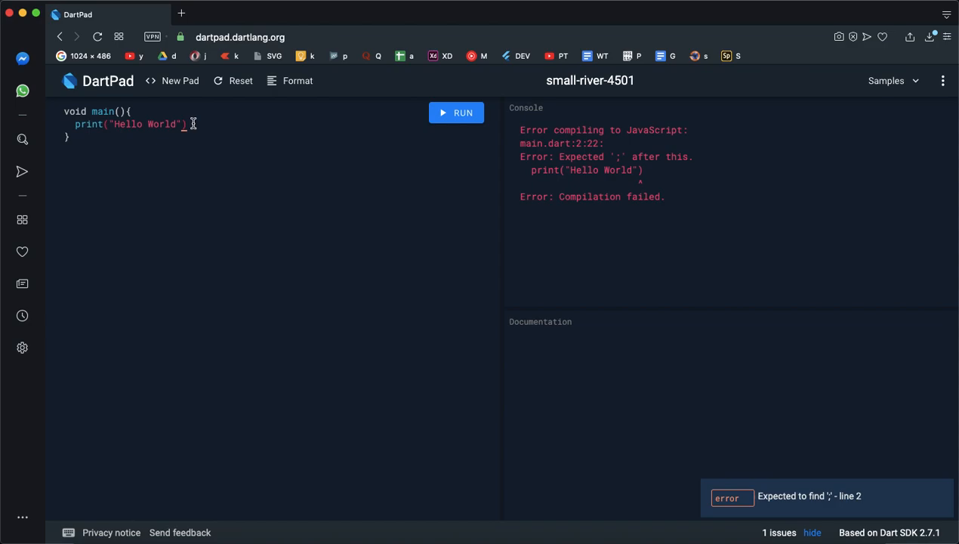
text(;)
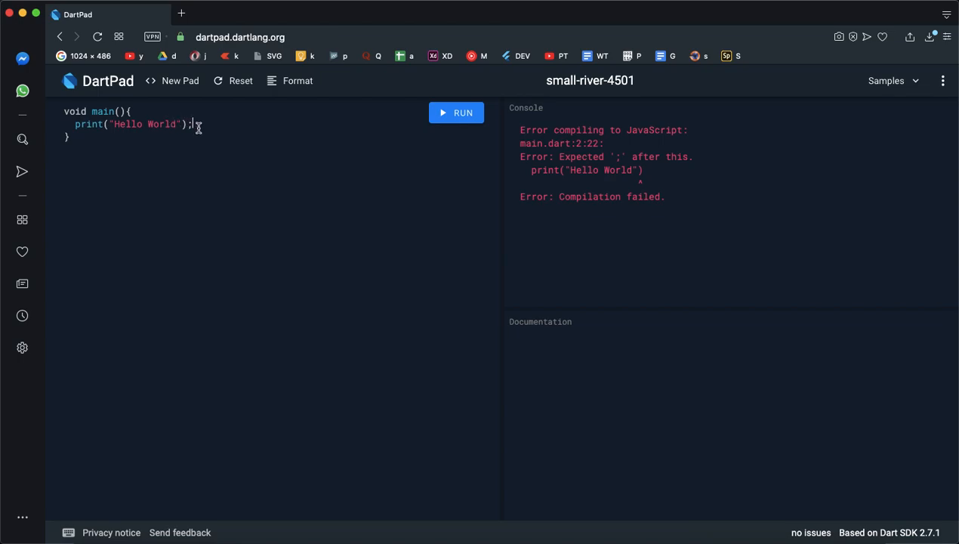
mouse_move(235, 127)
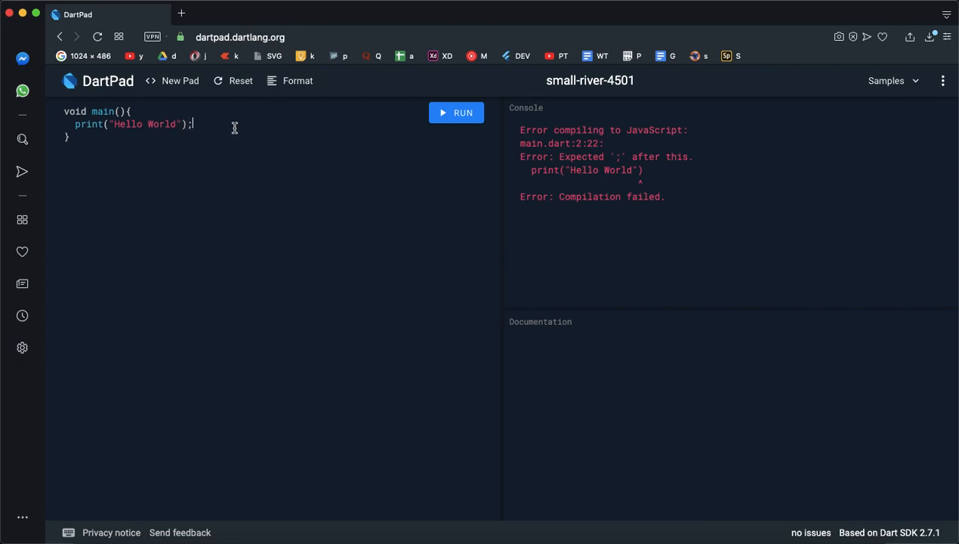
click(456, 113)
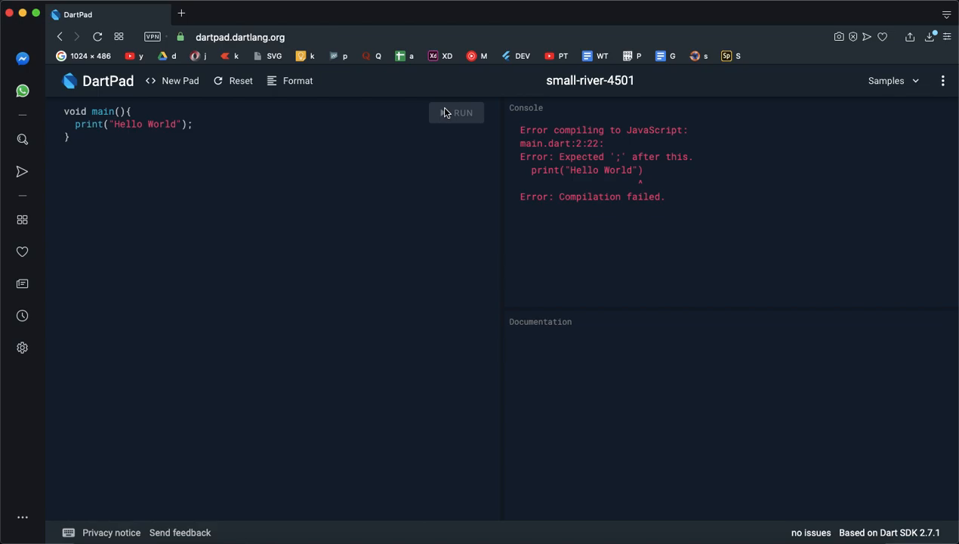
click(457, 112)
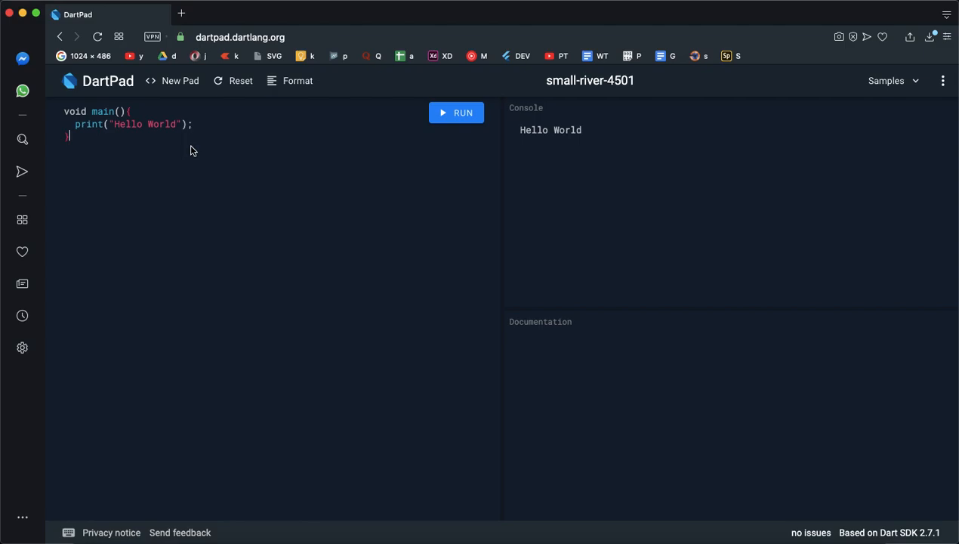
Insert an empty line after print("Hello World"); inside main.
double_click(75, 111)
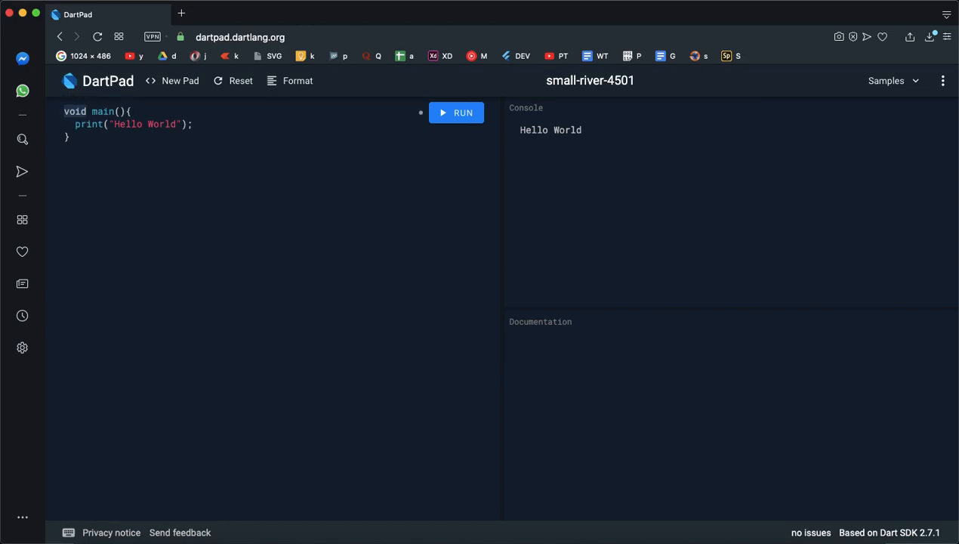
click(104, 111)
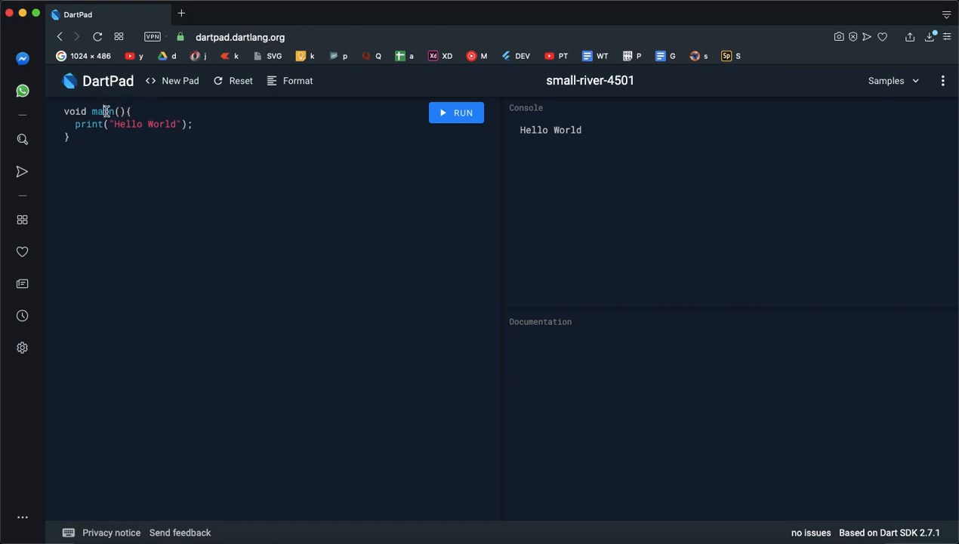
click(103, 111)
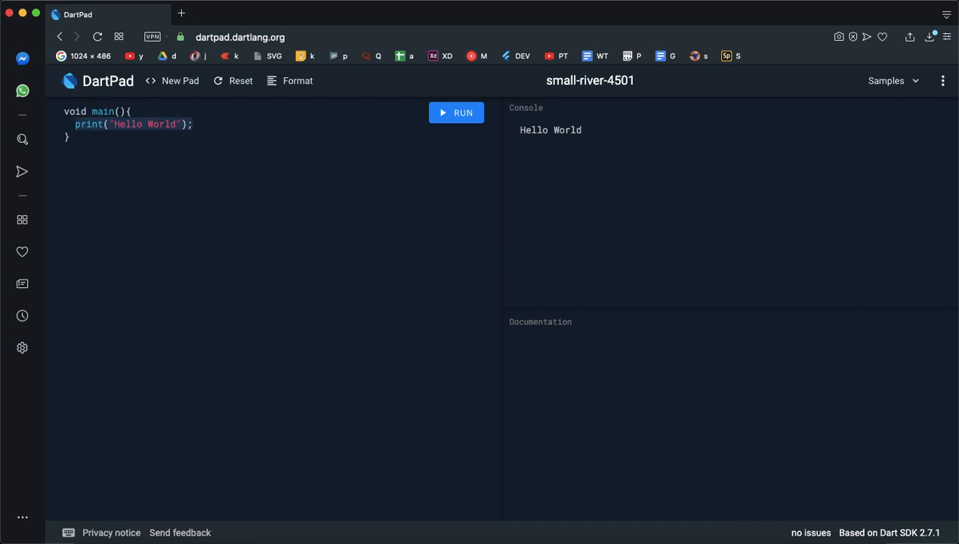
key(Enter)
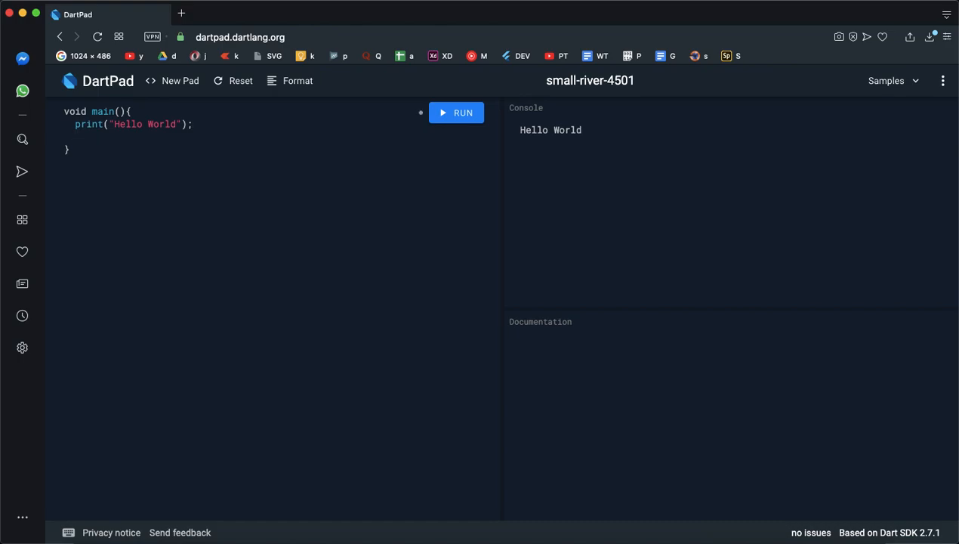
Add print("This is my first dart app"); and run so both lines print.
text(print())
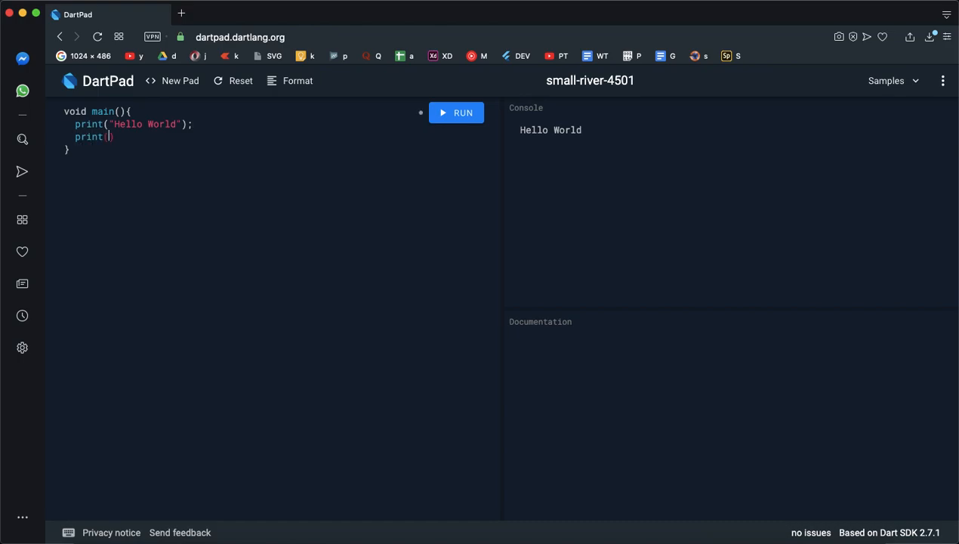
text("T)
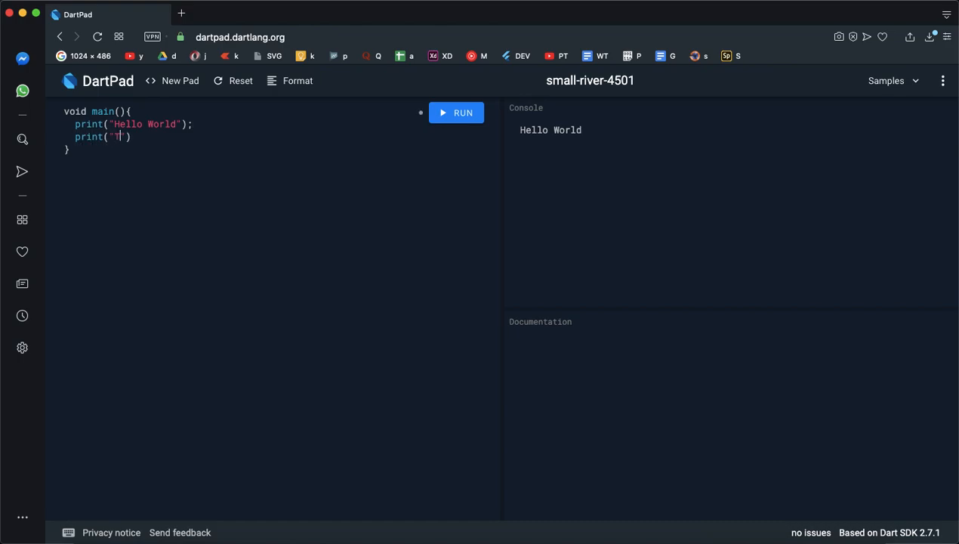
text(This is my)
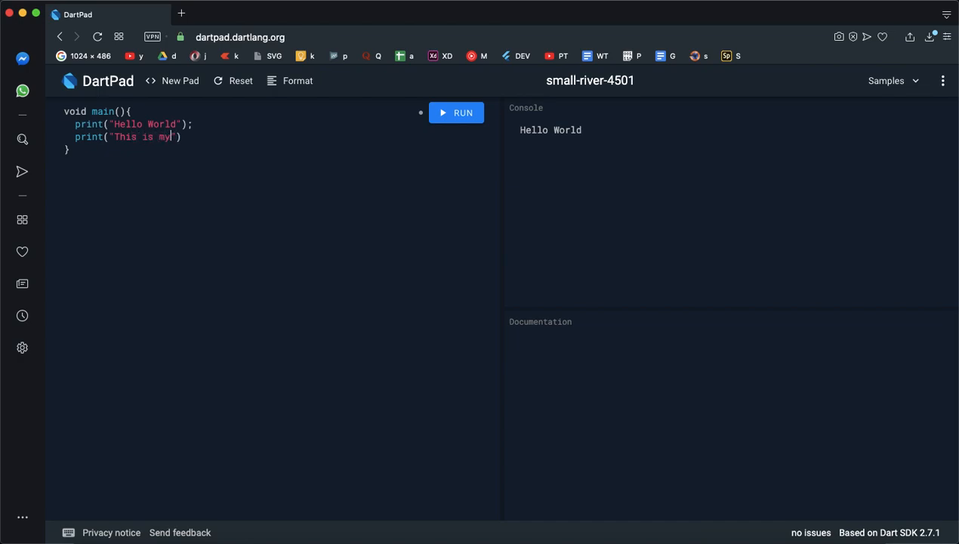
text(first)
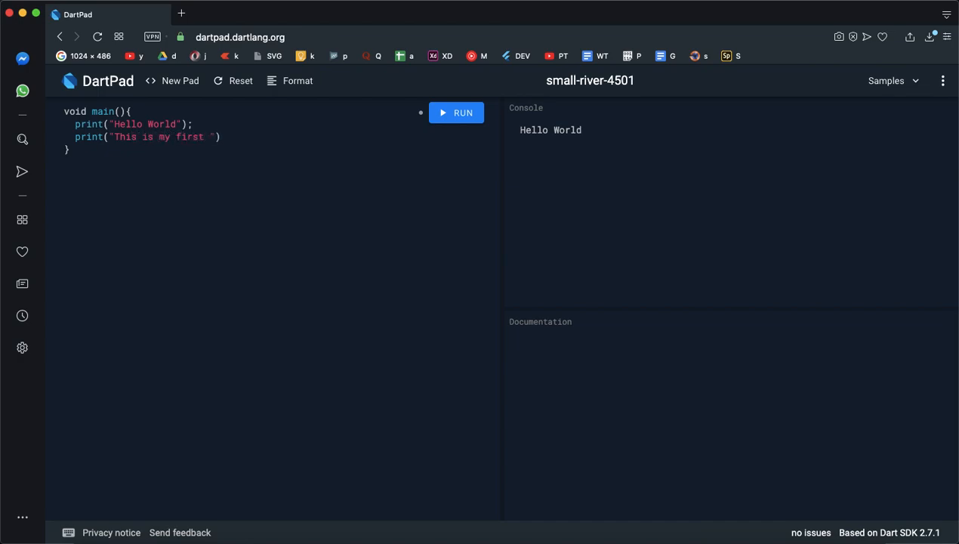
text(dart app)
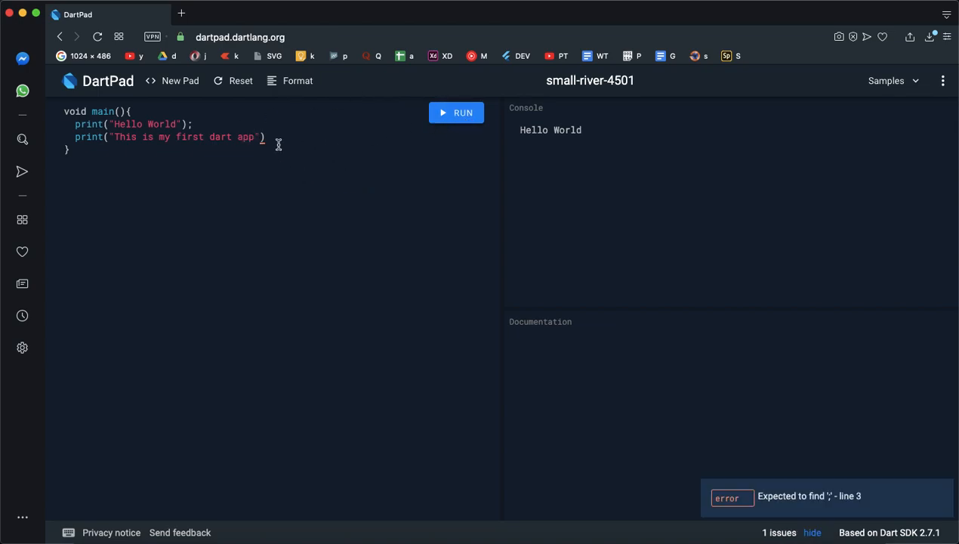
text(;)
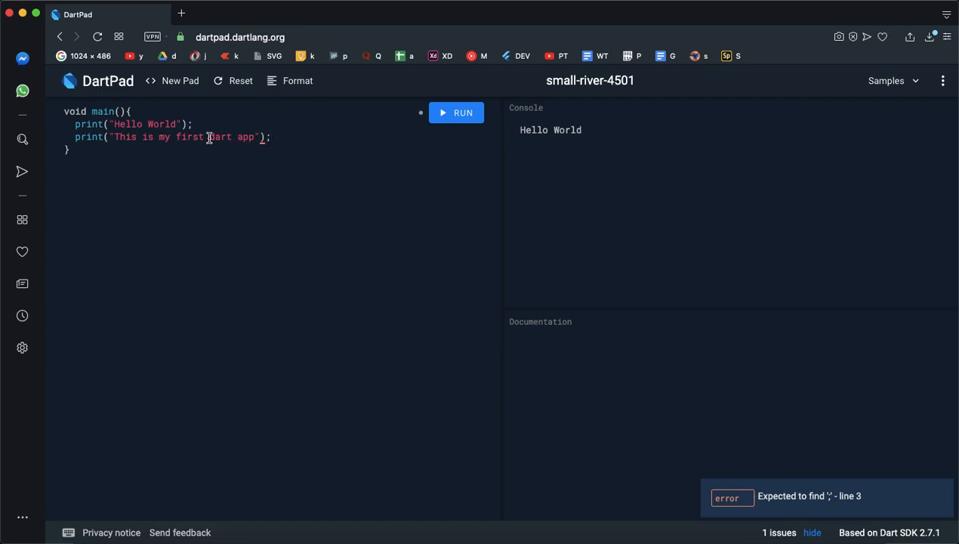
click(456, 112)
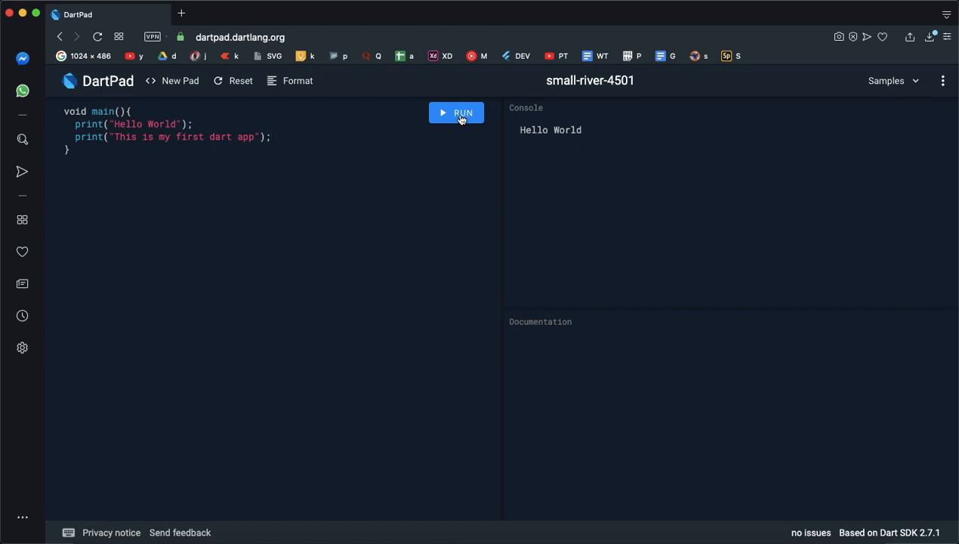
click(456, 113)
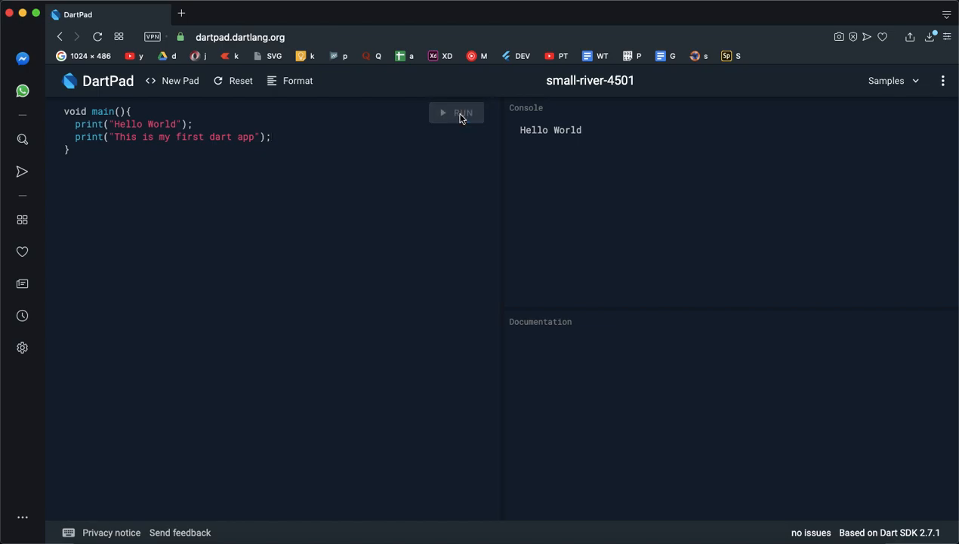
click(456, 113)
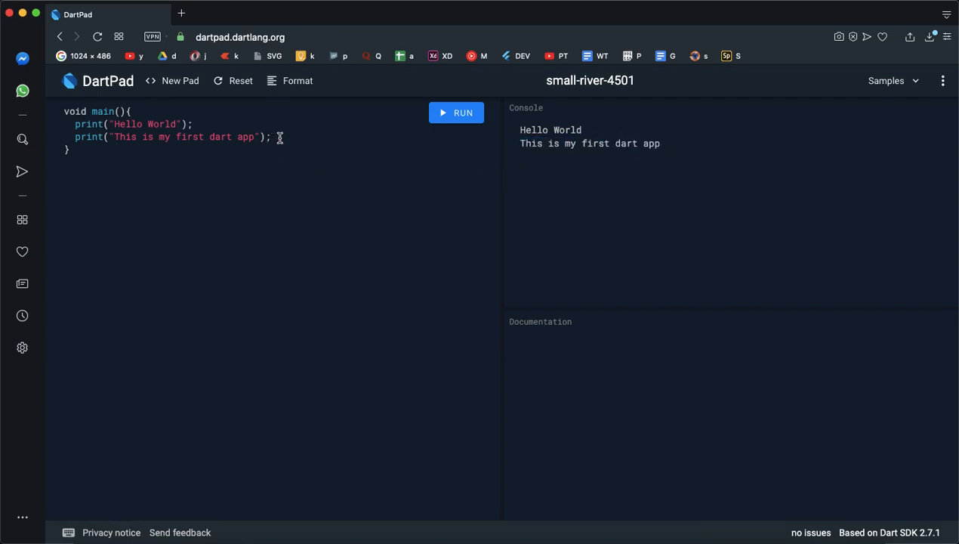
Add print(987); as the third statement and run it so 987 appears.
text(pi)
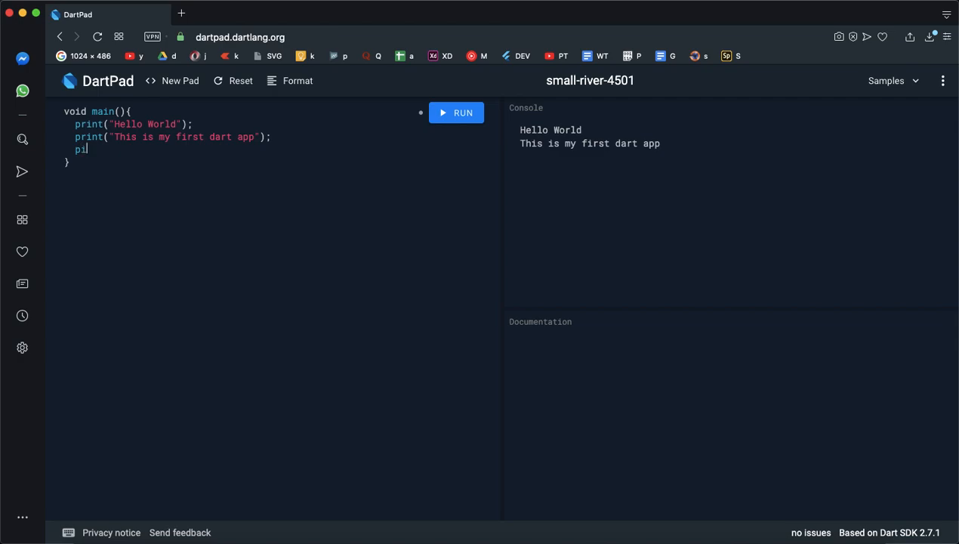
key(Backspace)
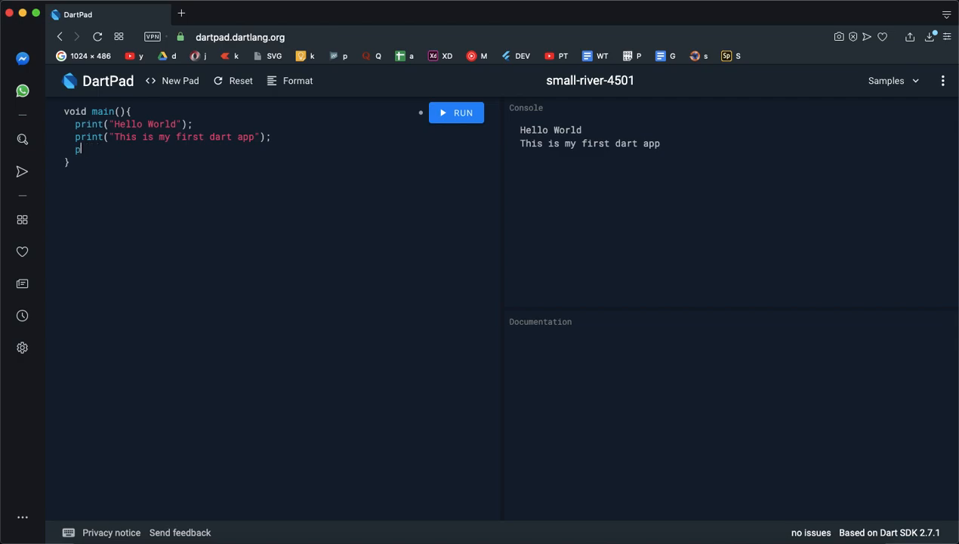
text(rint())
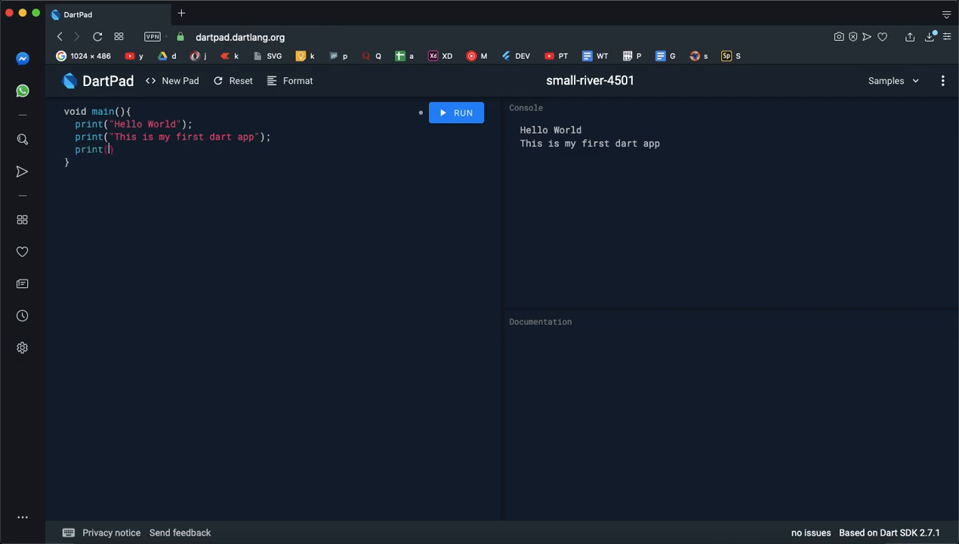
text();)
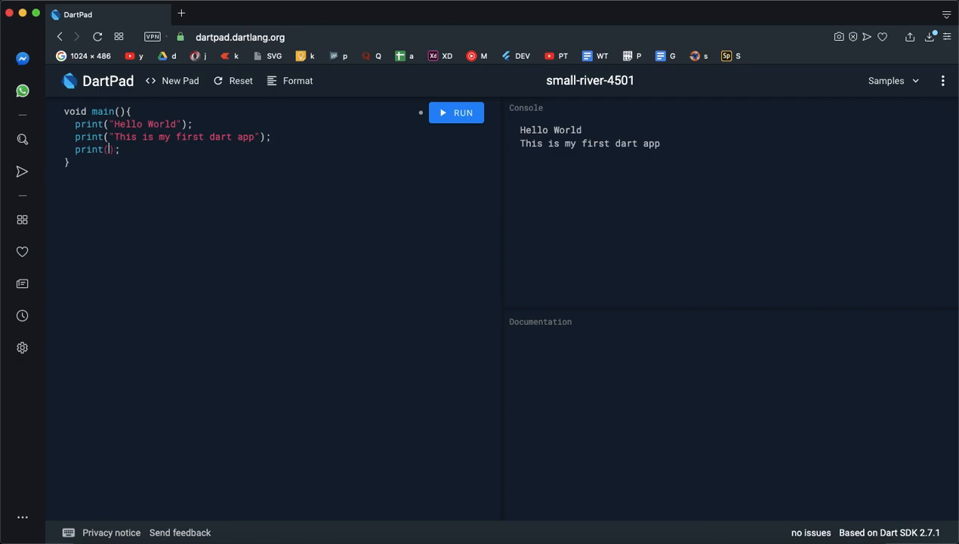
click(108, 149)
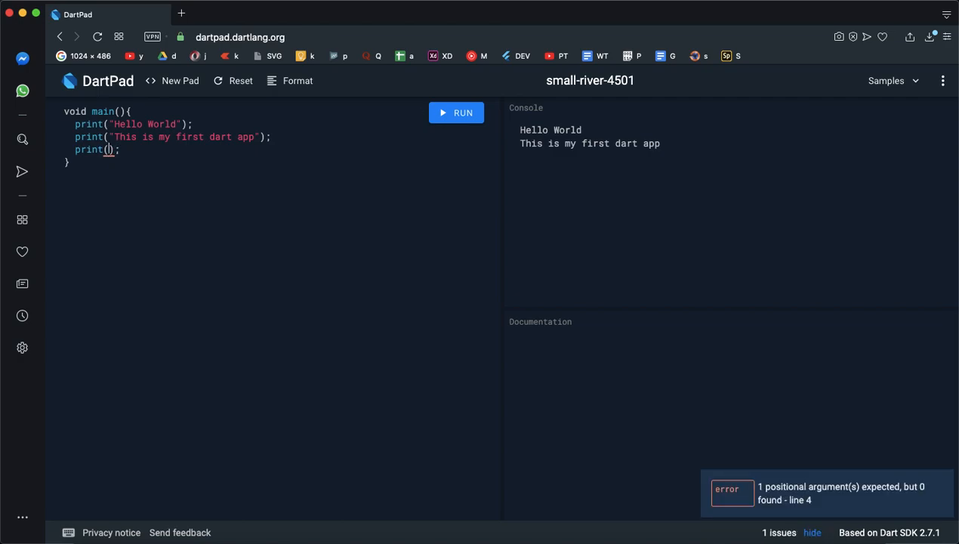
text(987)
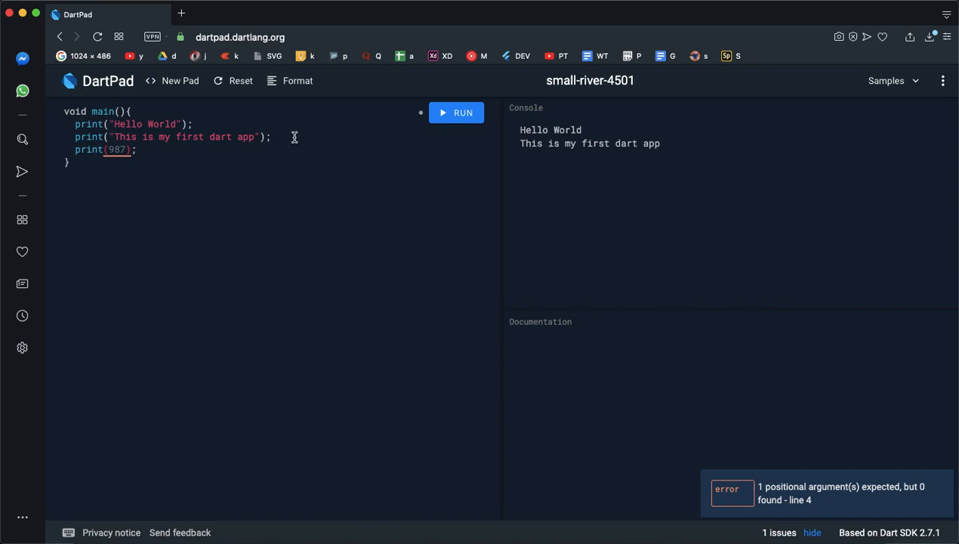
click(456, 113)
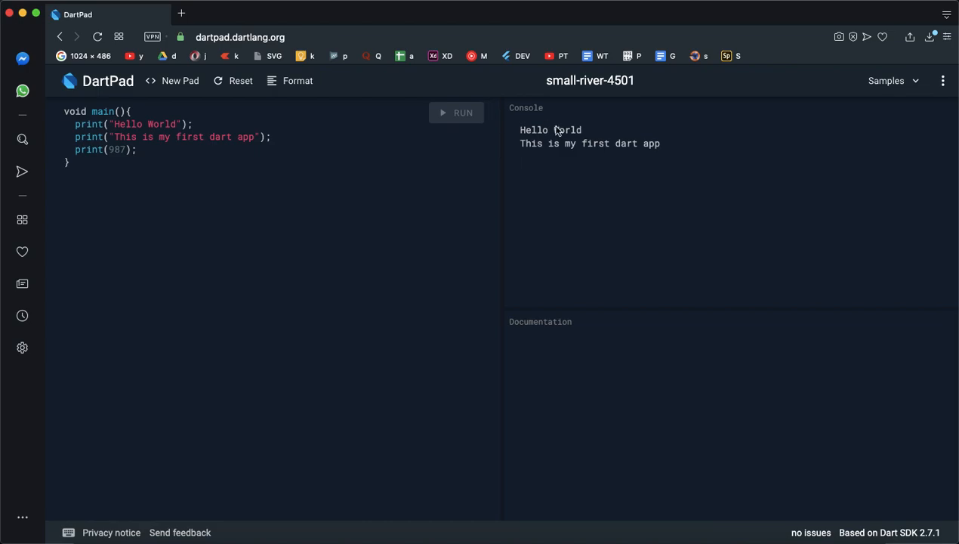
click(456, 113)
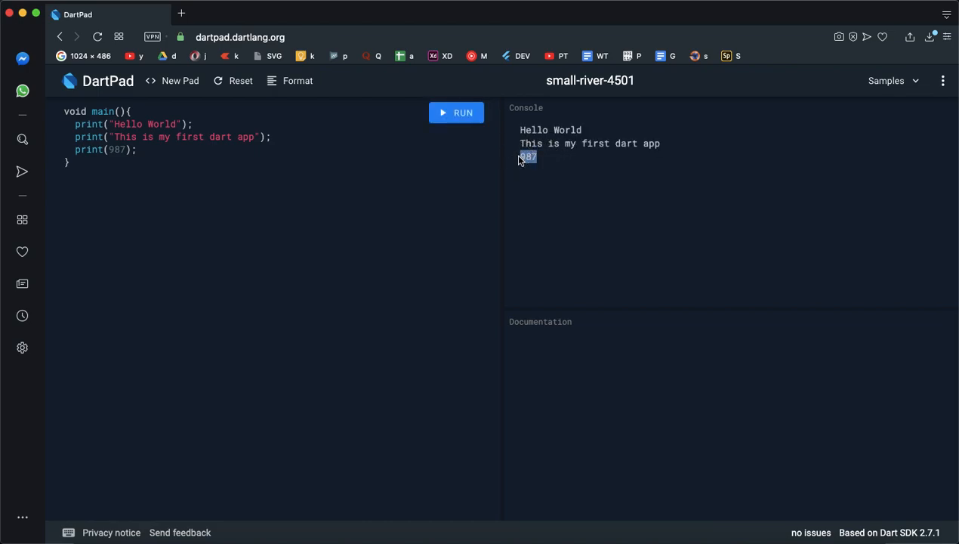
right_click(527, 157)
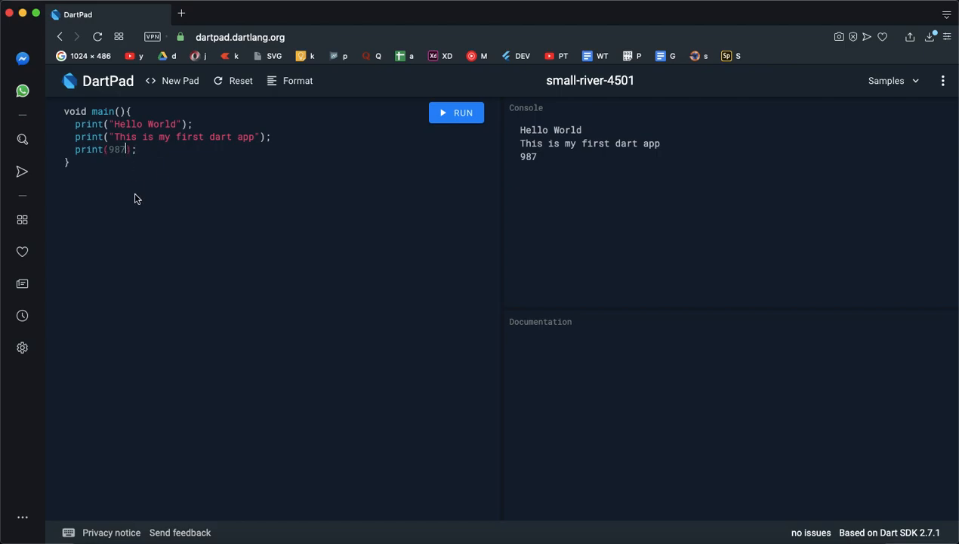
mouse_move(143, 233)
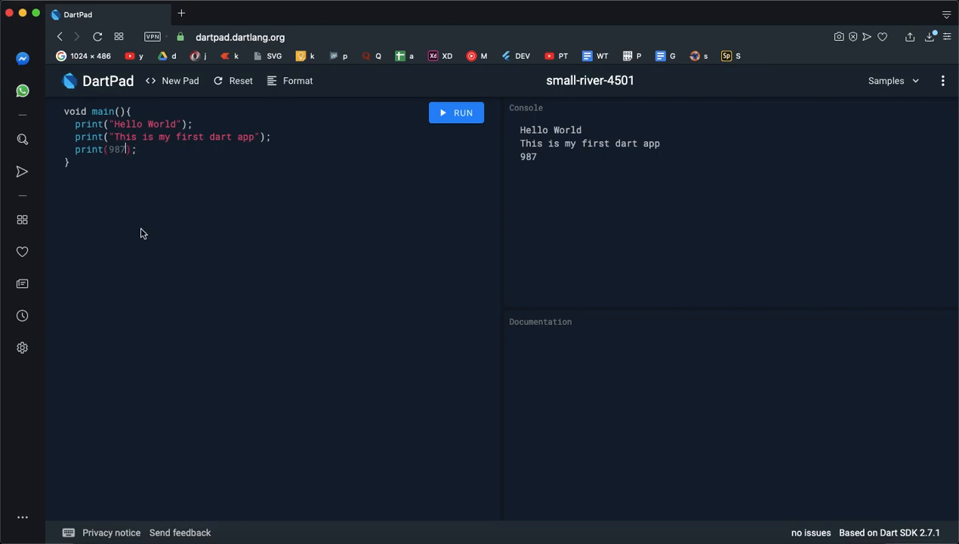
Change the third line to print(987 + 99) and run it.
text(" ")
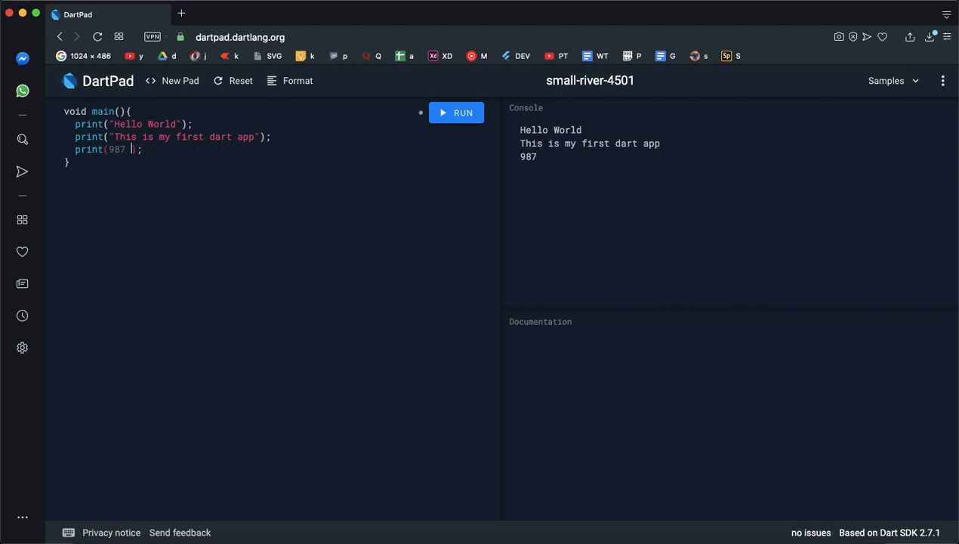
text(+)
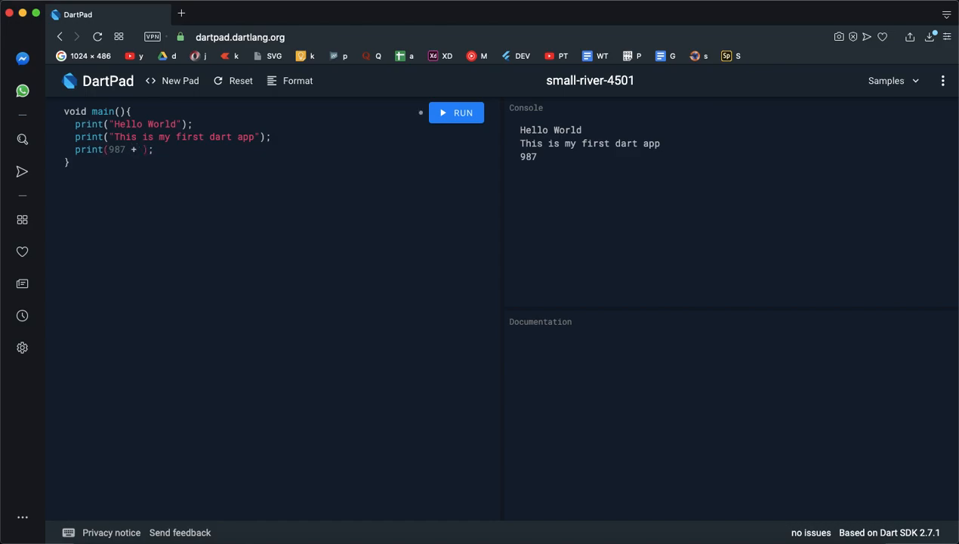
text(99)
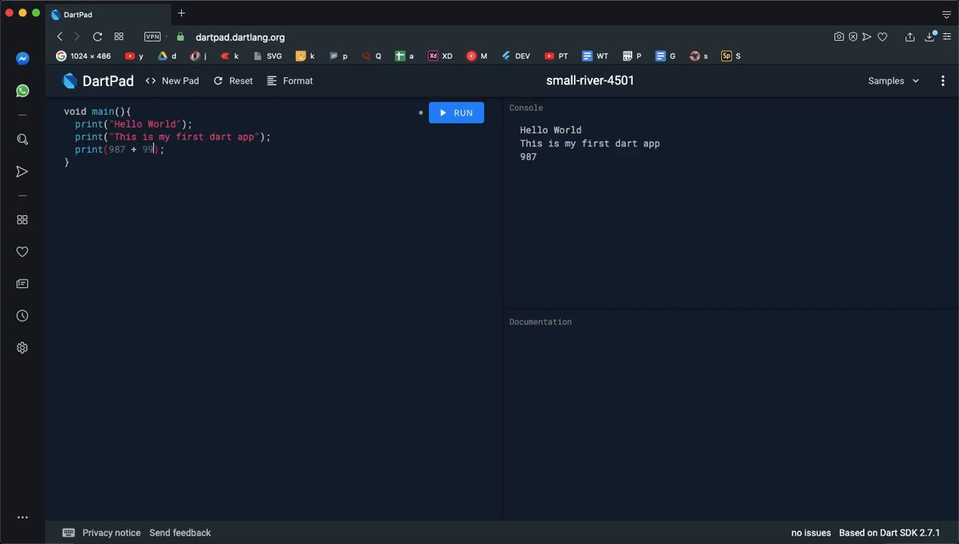
click(457, 113)
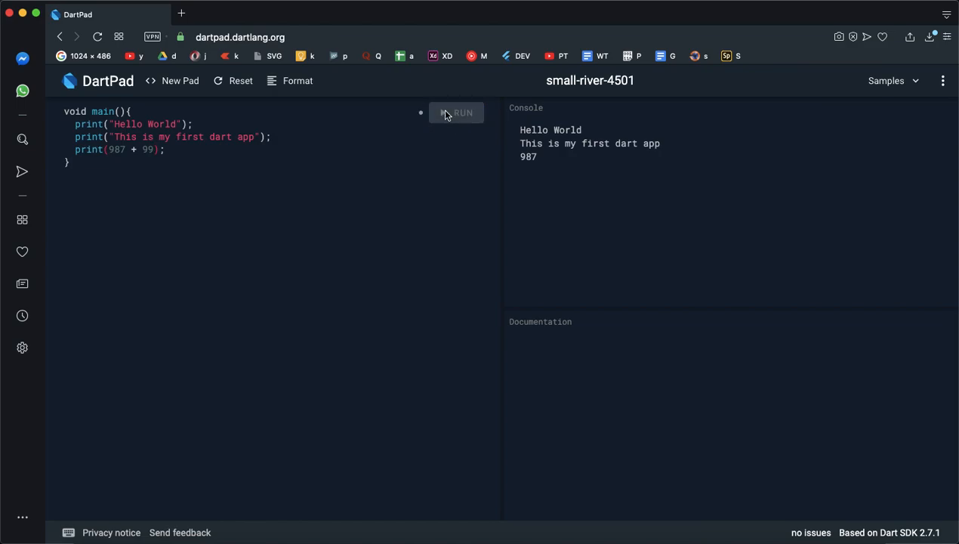
click(457, 113)
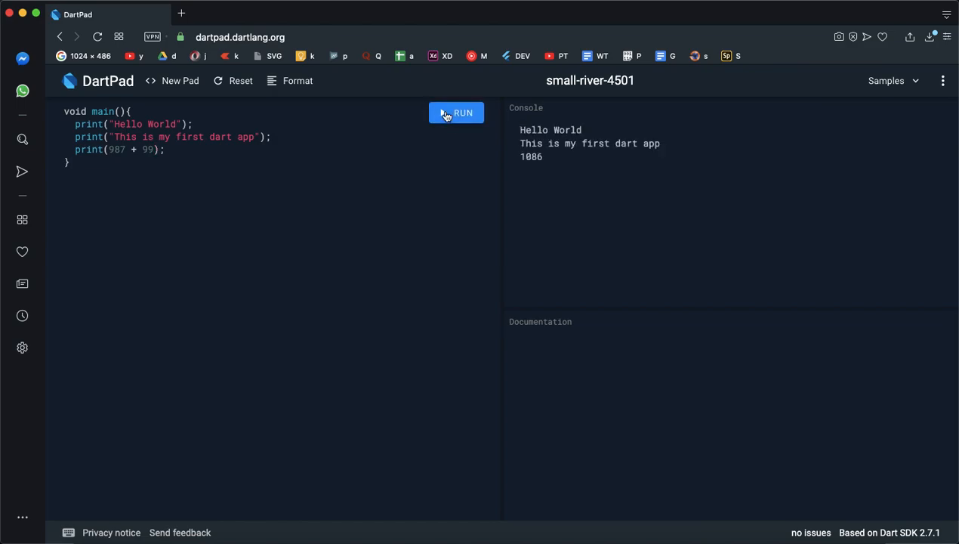
Try the -, * and / operators, ending with 987 / 99 printing 9.969696969696969.
double_click(531, 156)
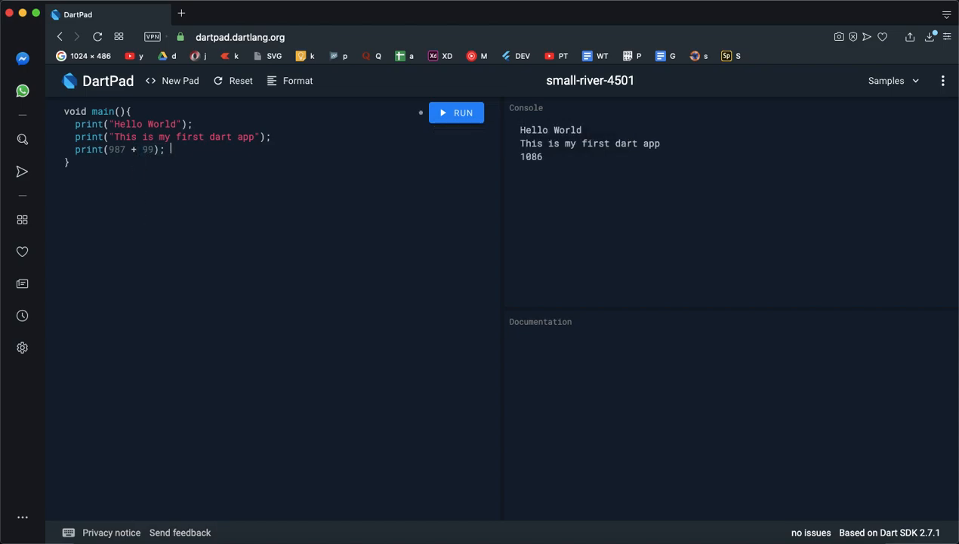
text(+ - /)
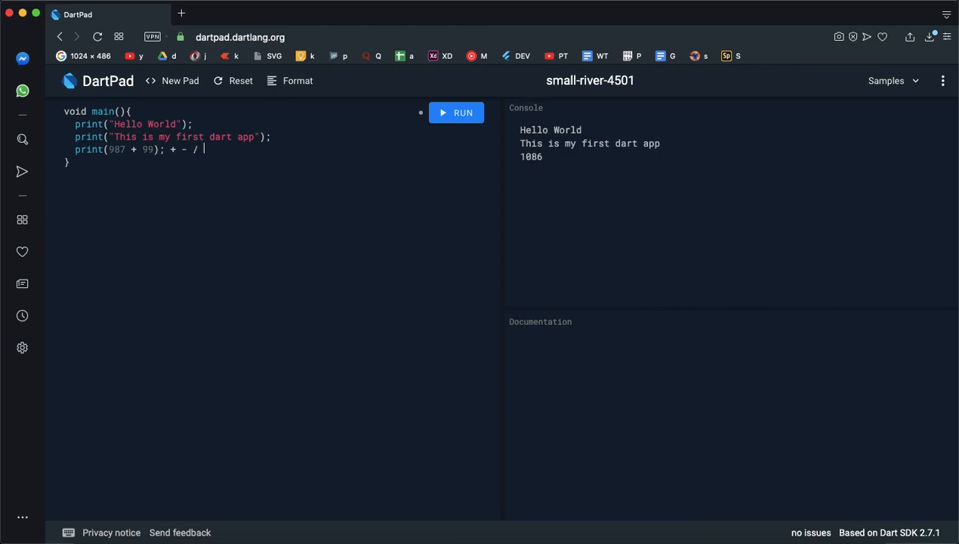
text(*)
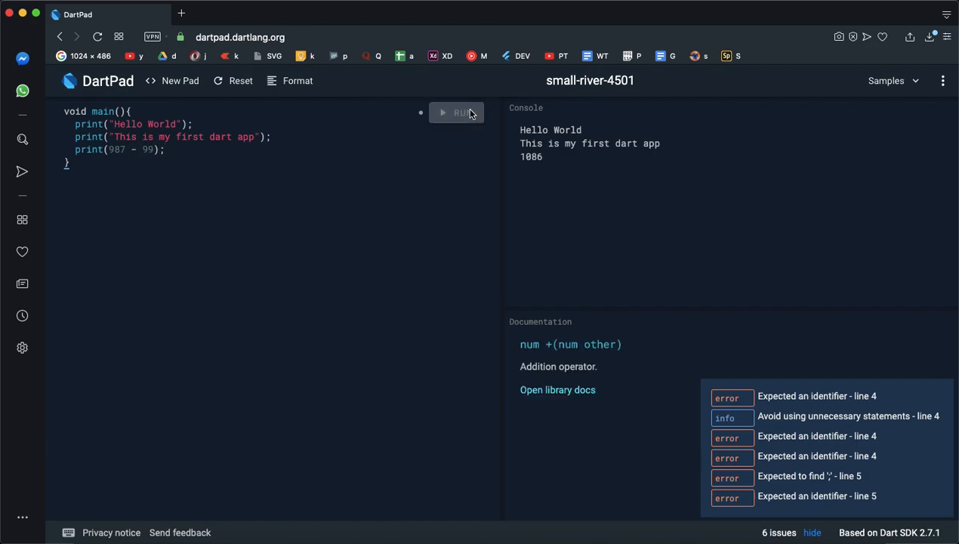
click(456, 112)
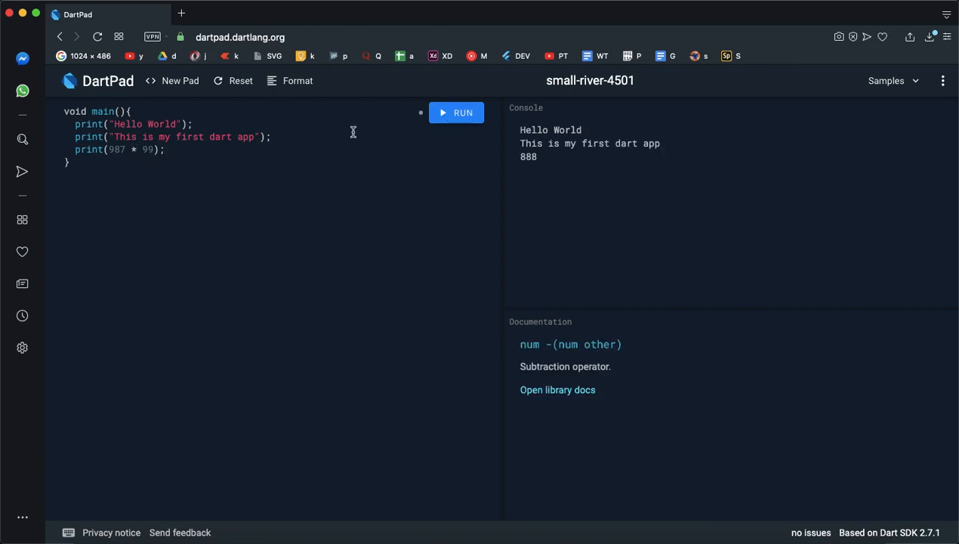
click(456, 112)
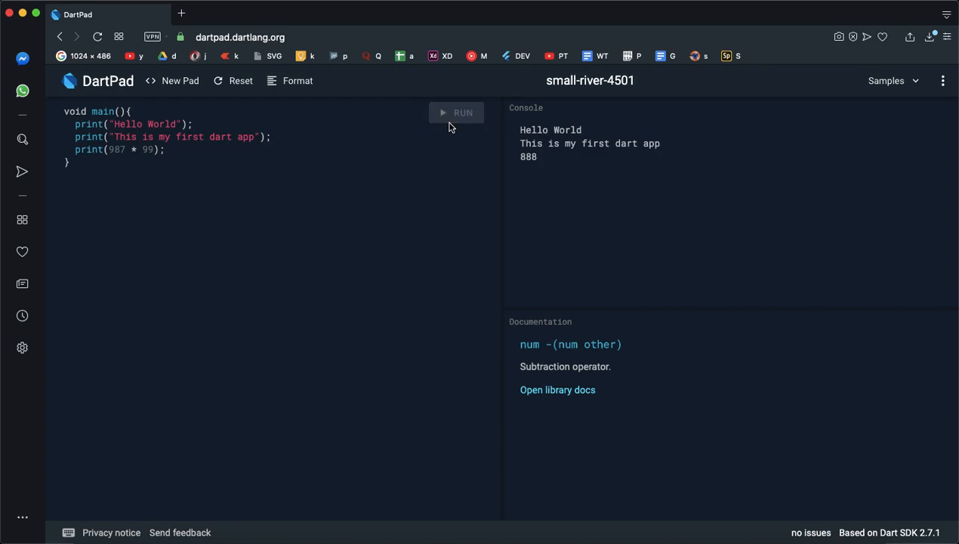
click(457, 112)
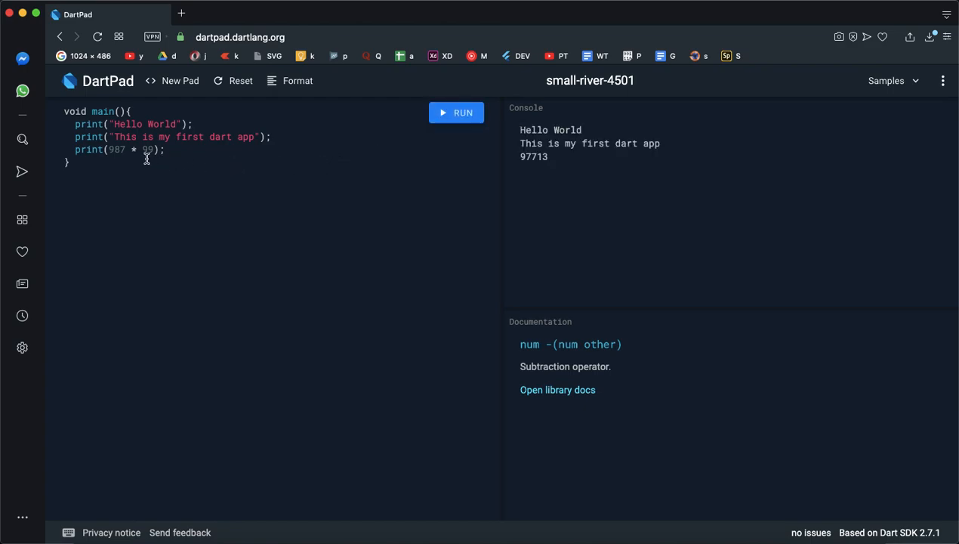
key(backspace)
text(/)
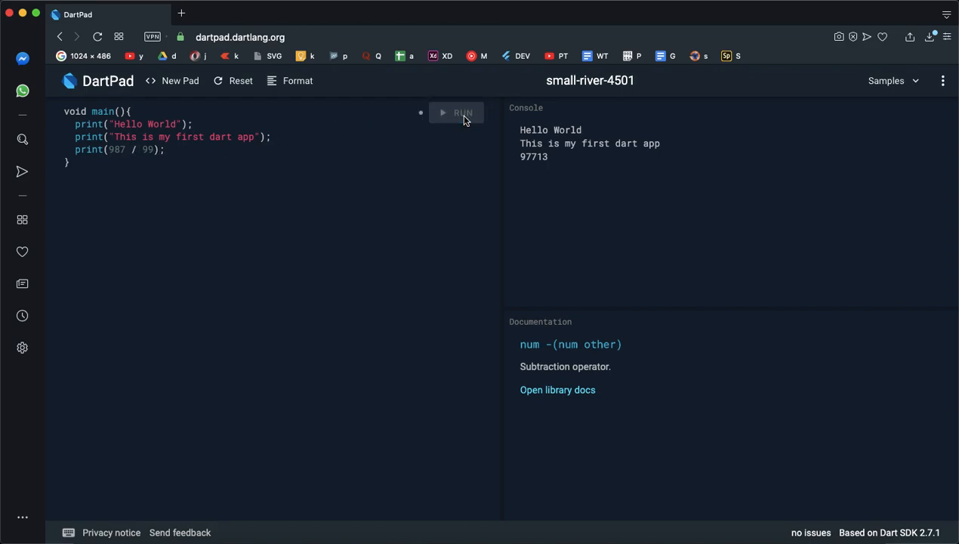
click(457, 112)
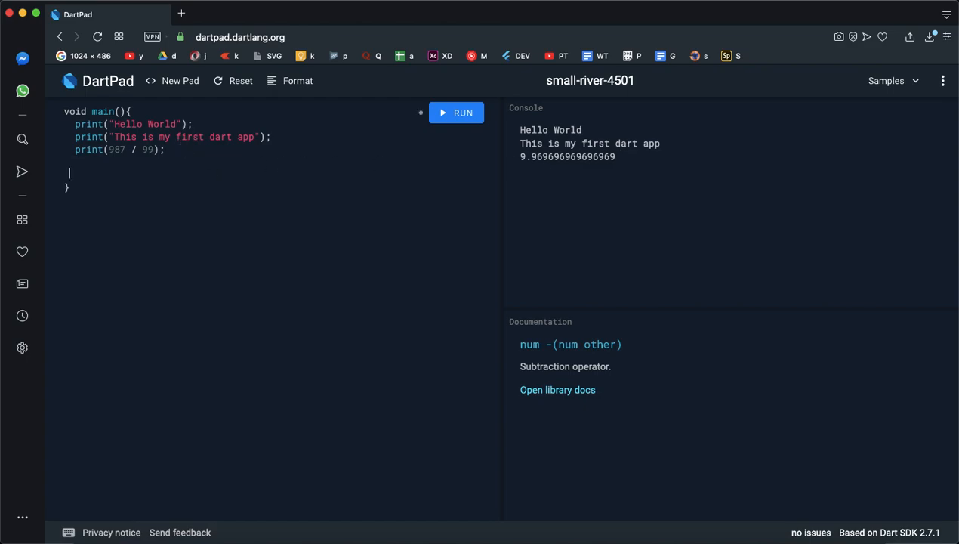
Add a fourth print statement, first printing false, then change it to true and run.
text(print)
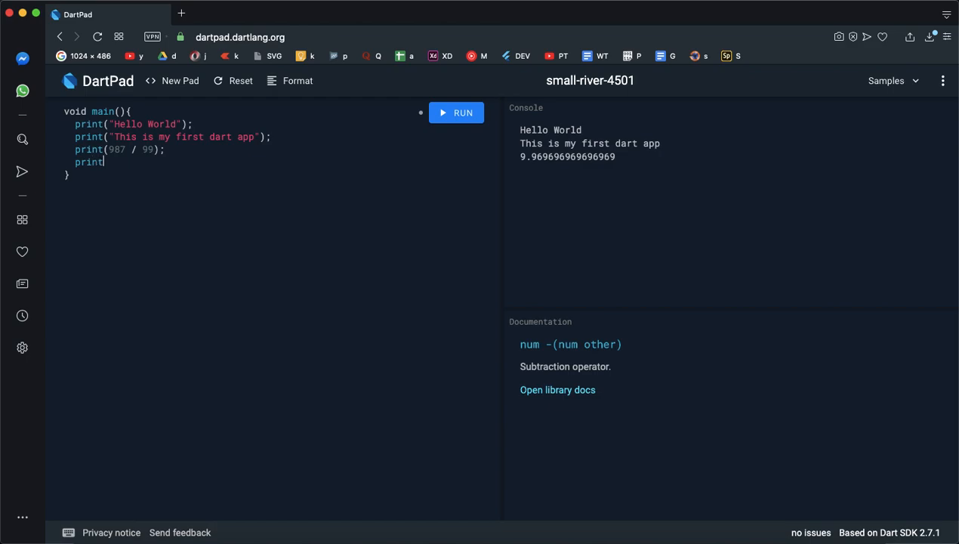
text(();)
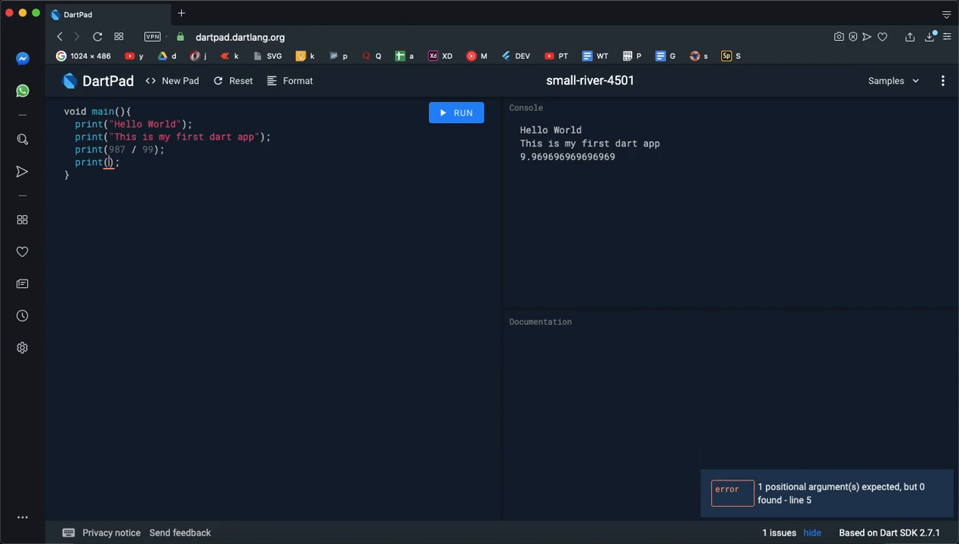
text(fail)
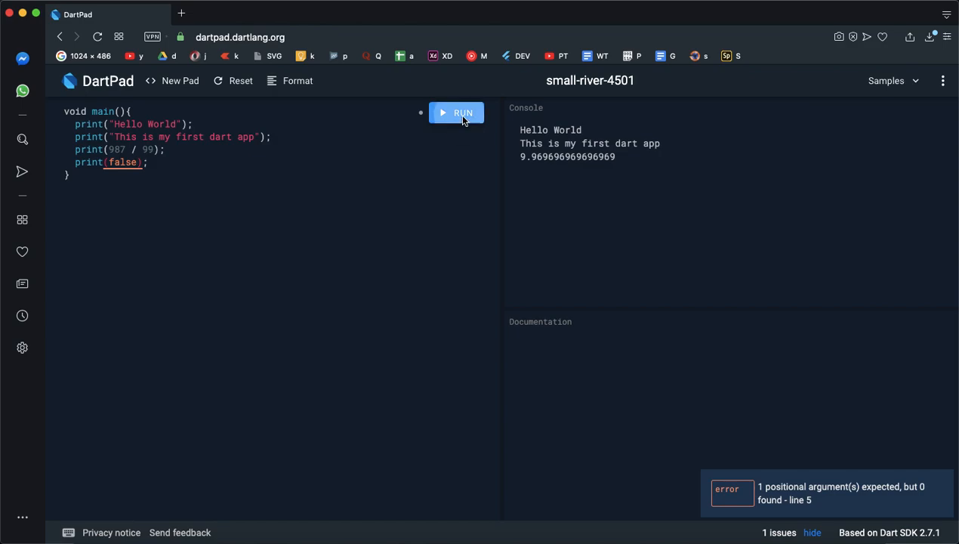
click(456, 112)
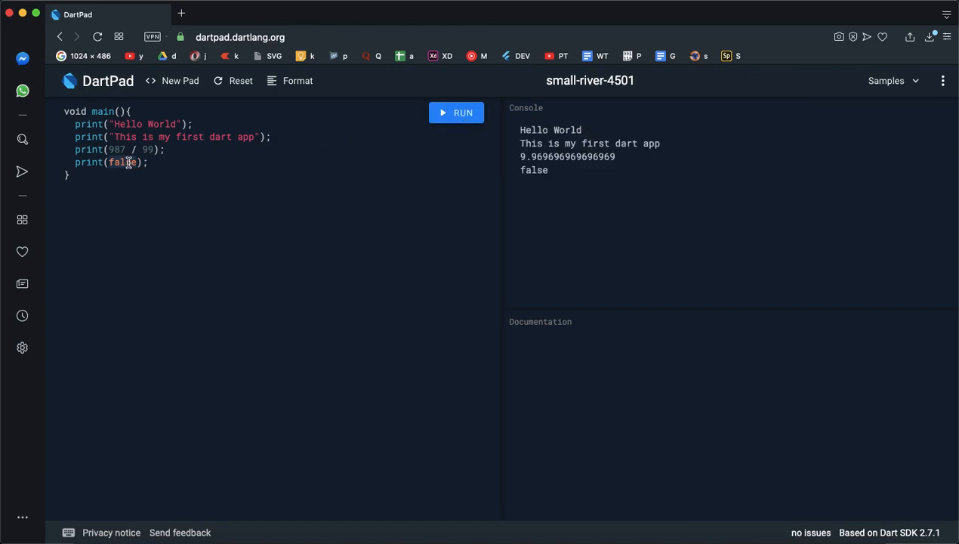
text(true)
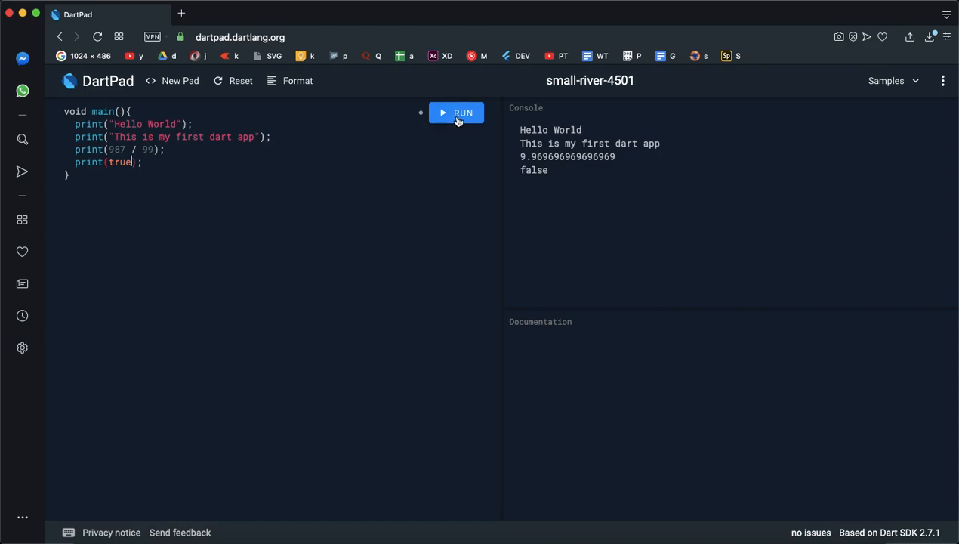
click(457, 113)
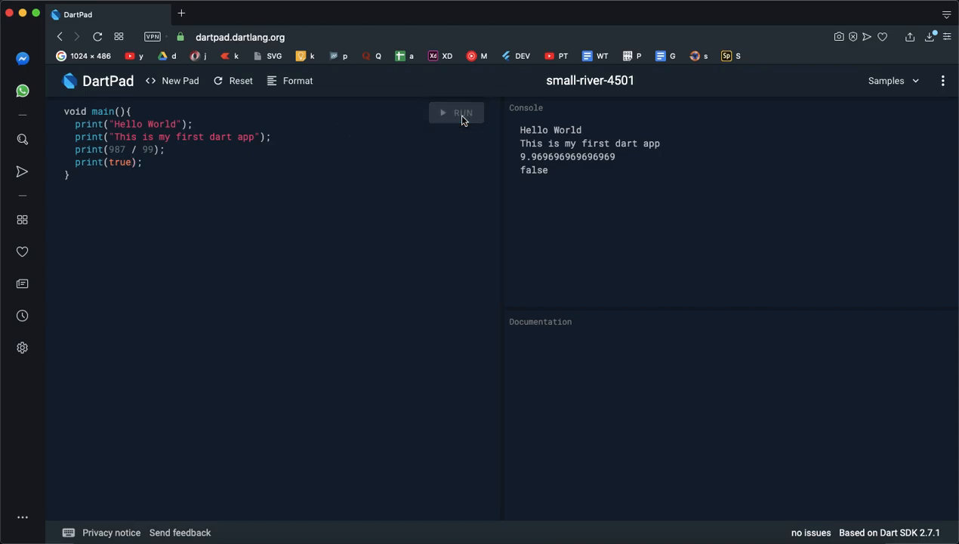
click(456, 113)
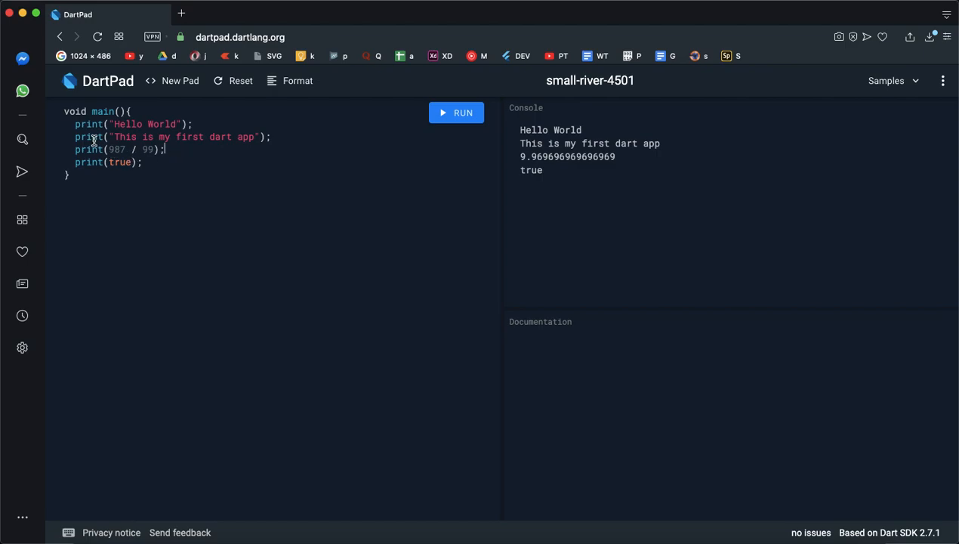
View the documentation for print and main in the editor.
click(88, 149)
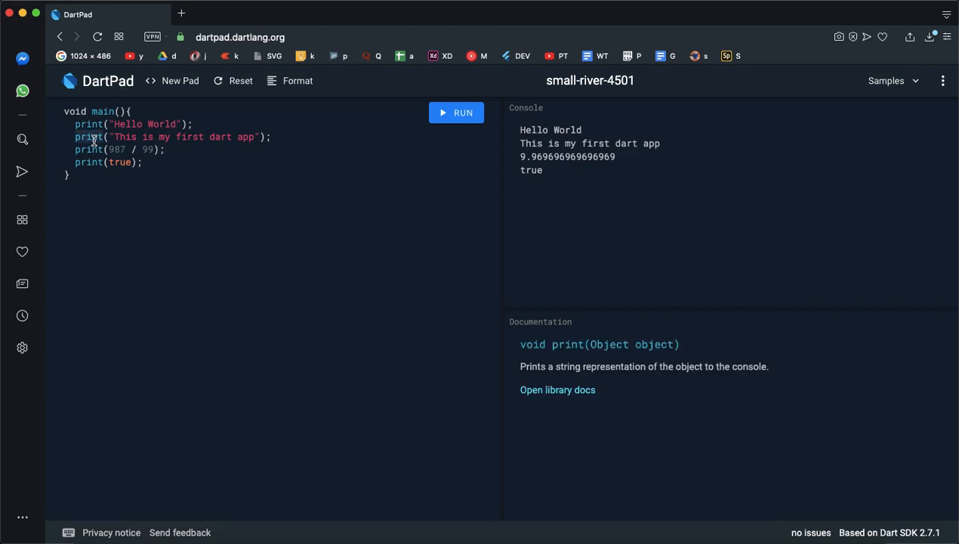
mouse_move(582, 380)
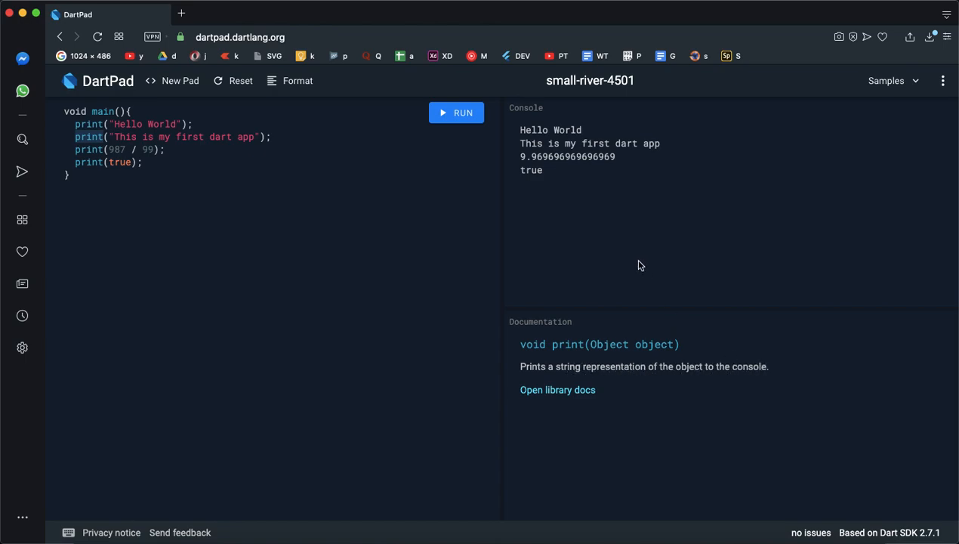
mouse_move(608, 180)
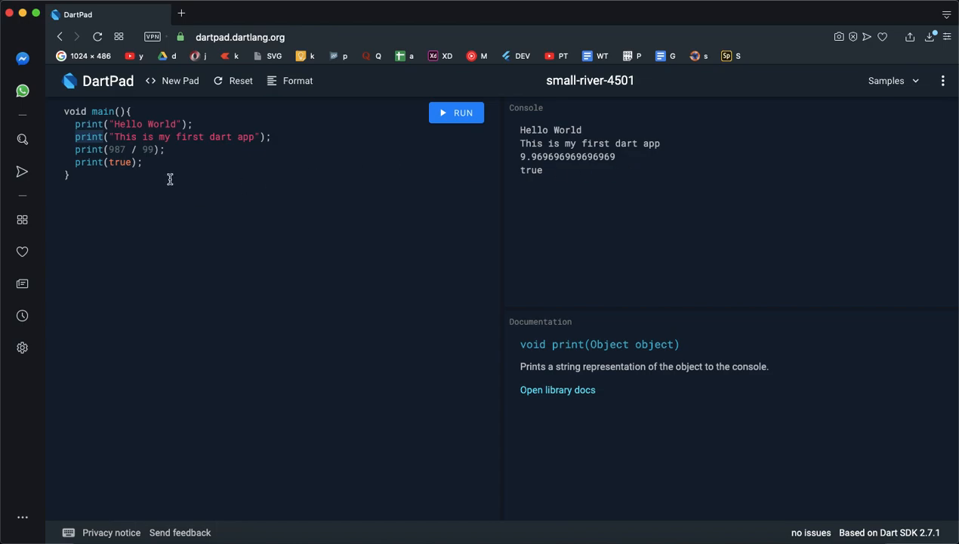
mouse_move(279, 273)
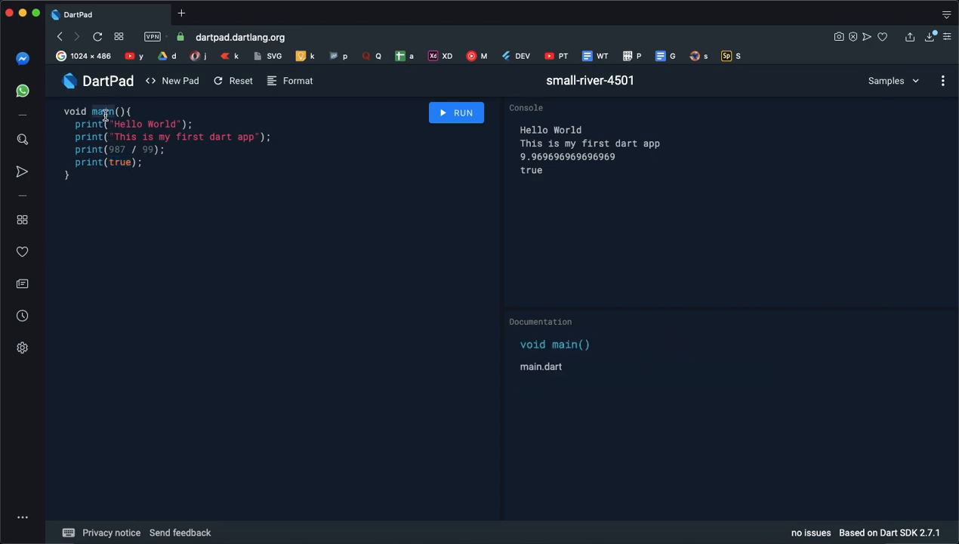
click(144, 163)
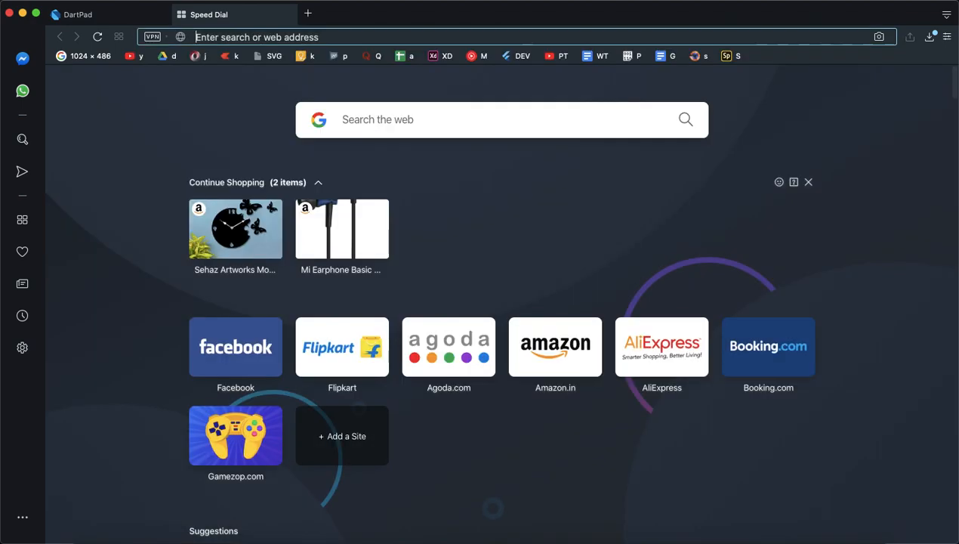
Open the Dart-Programming-Tutorials-in-telugu repository on github.com, then switch back to DartPad.
text(github.com)
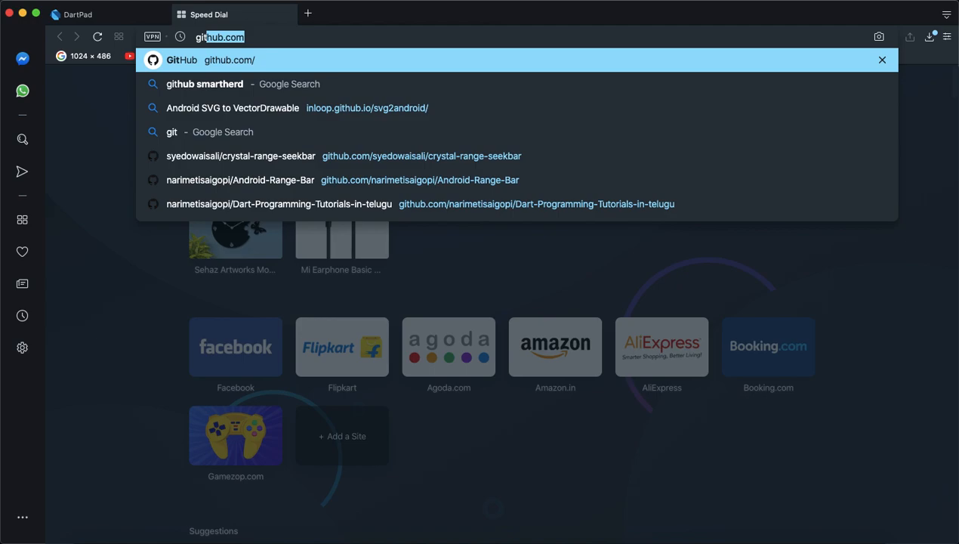
click(278, 204)
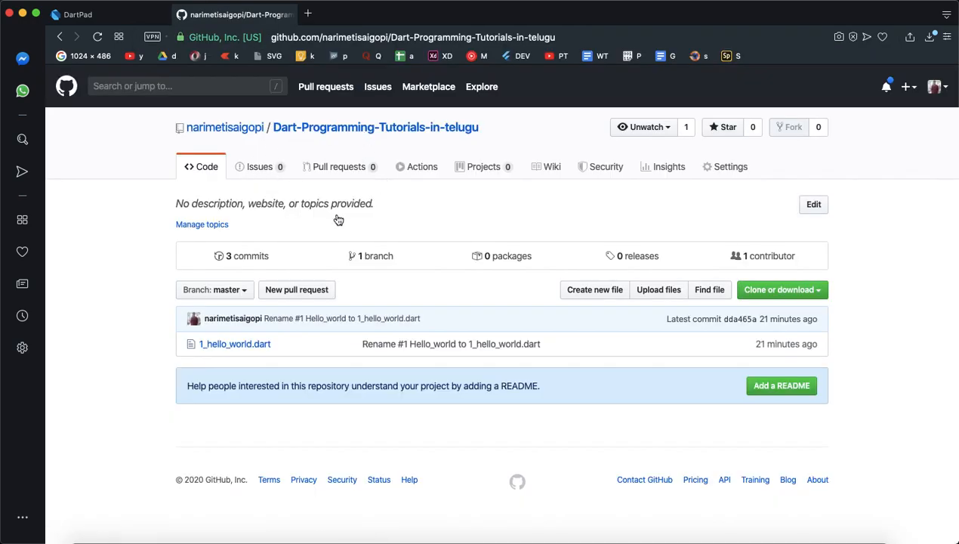
click(413, 36)
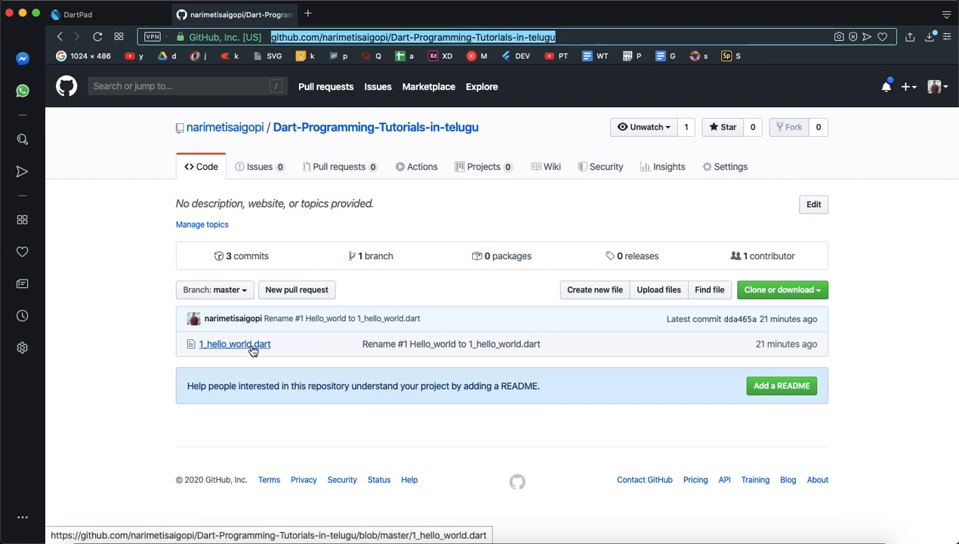
click(234, 343)
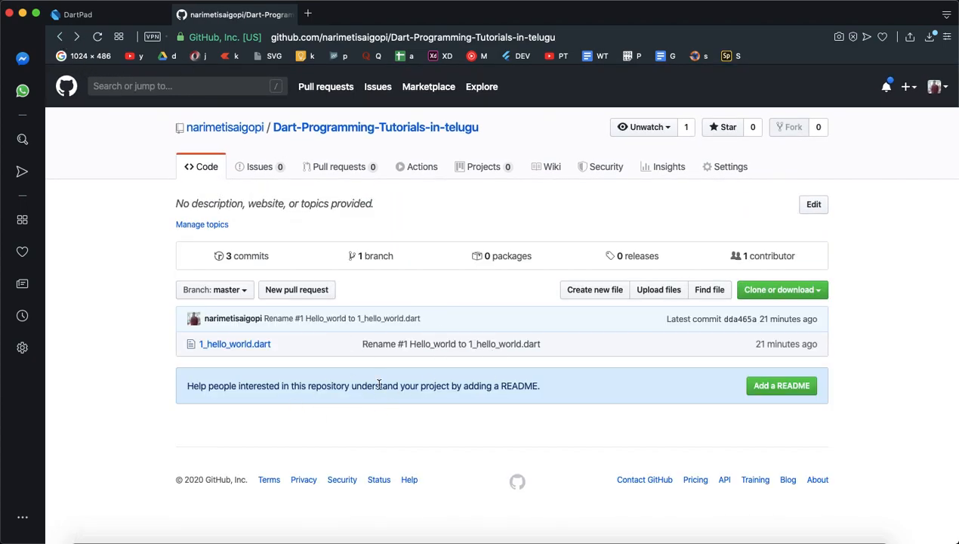
click(78, 14)
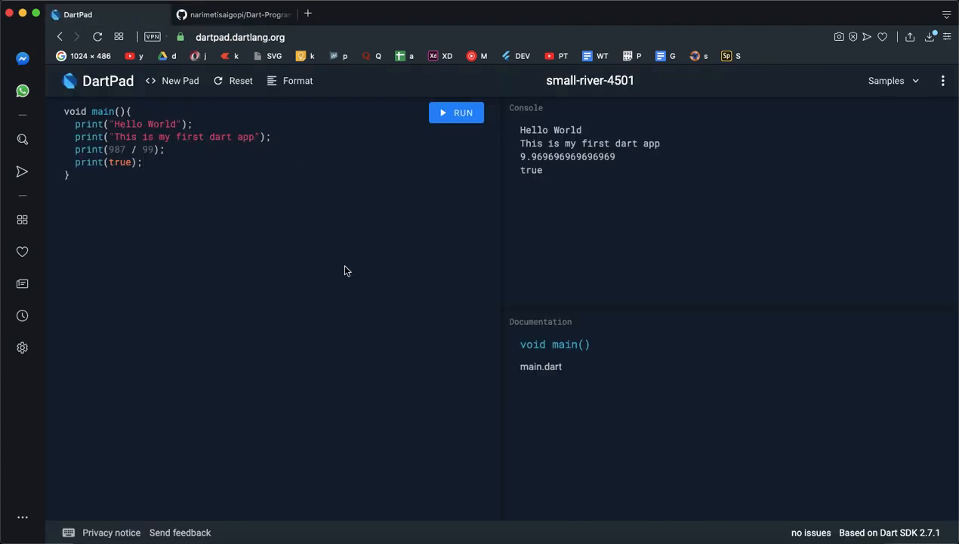